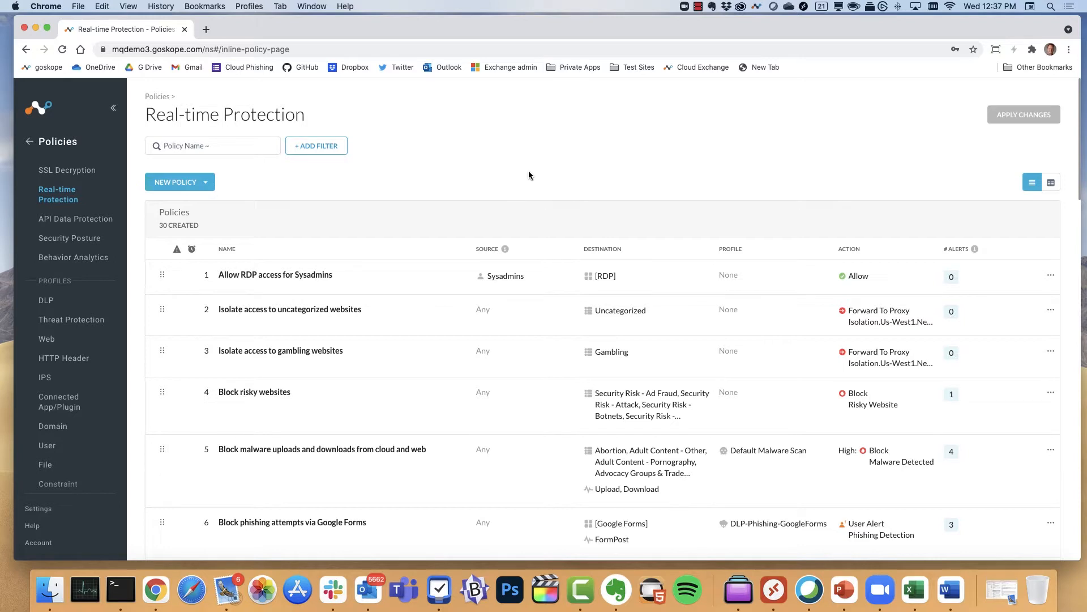
- Start a new web access policy, browse its source criteria, then discard it
{"action": "left_click", "coordinate": [180, 182]}
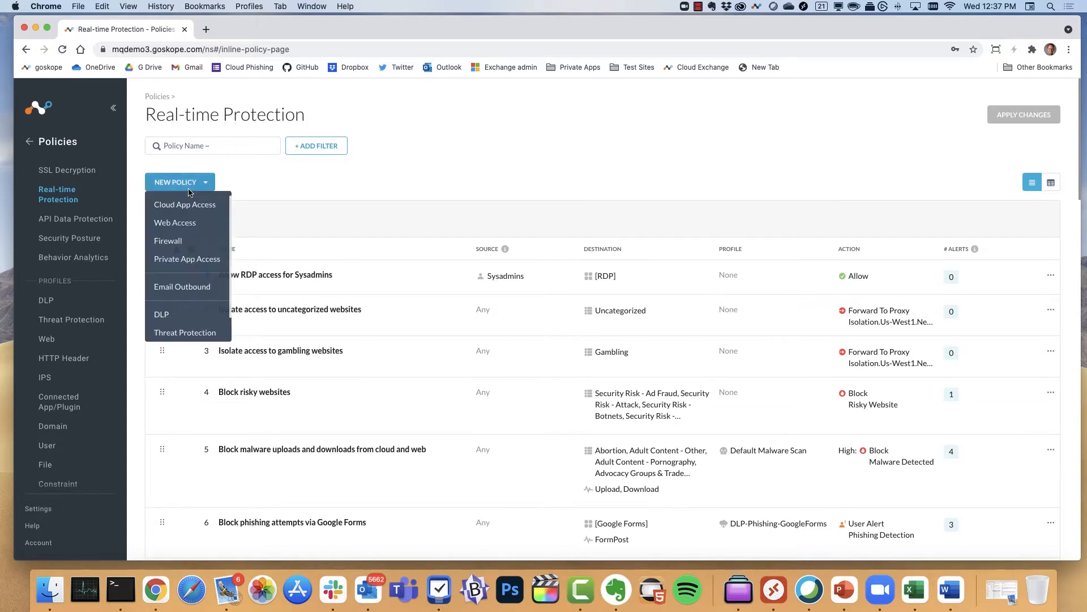
{"action": "left_click", "coordinate": [174, 223]}
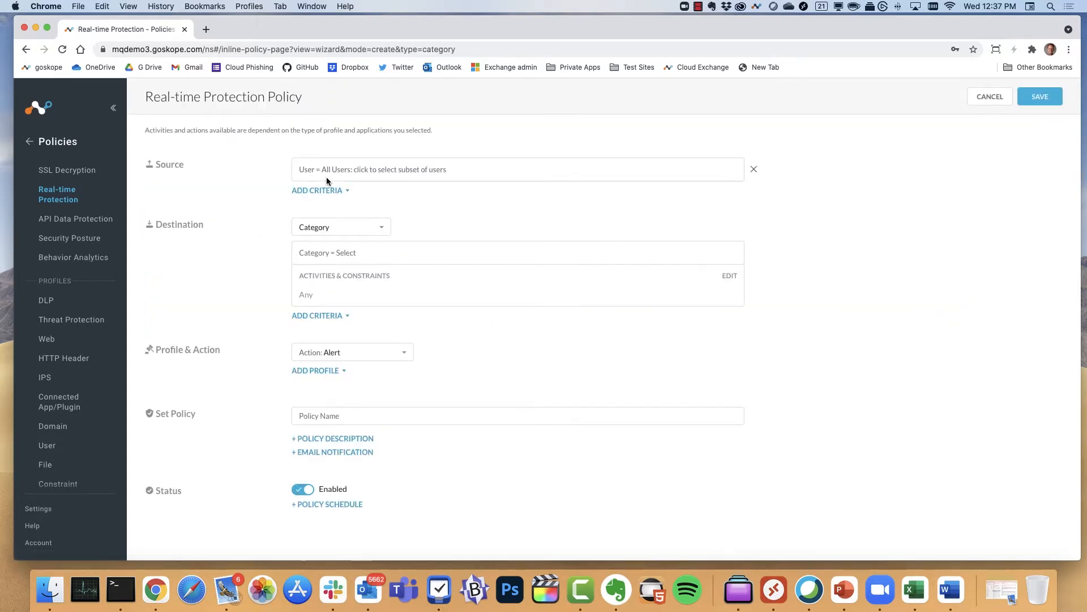
{"action": "left_click", "coordinate": [317, 189]}
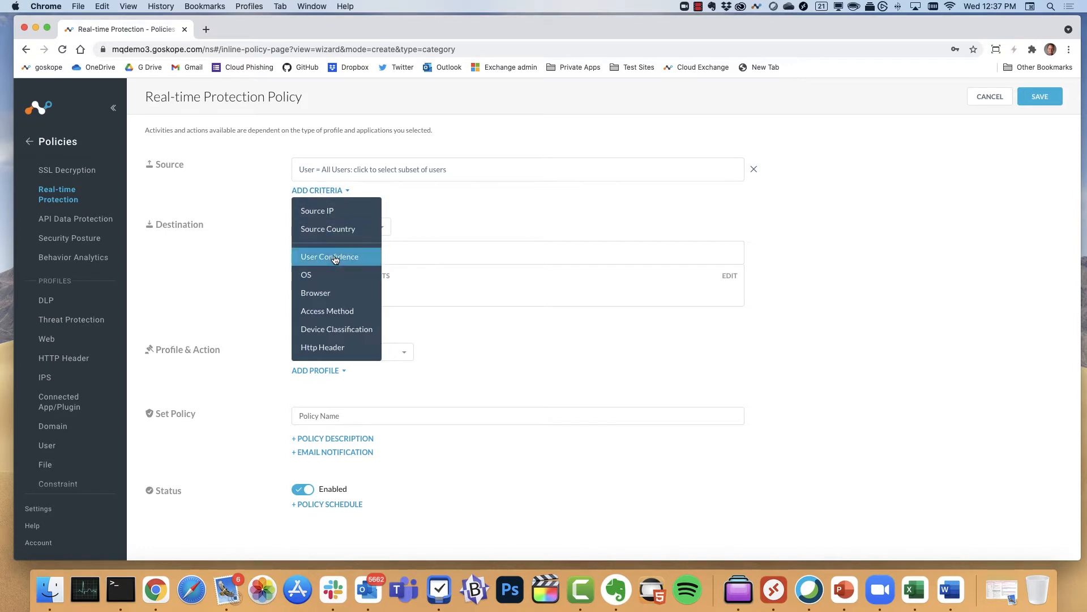
{"action": "mouse_move", "coordinate": [339, 275]}
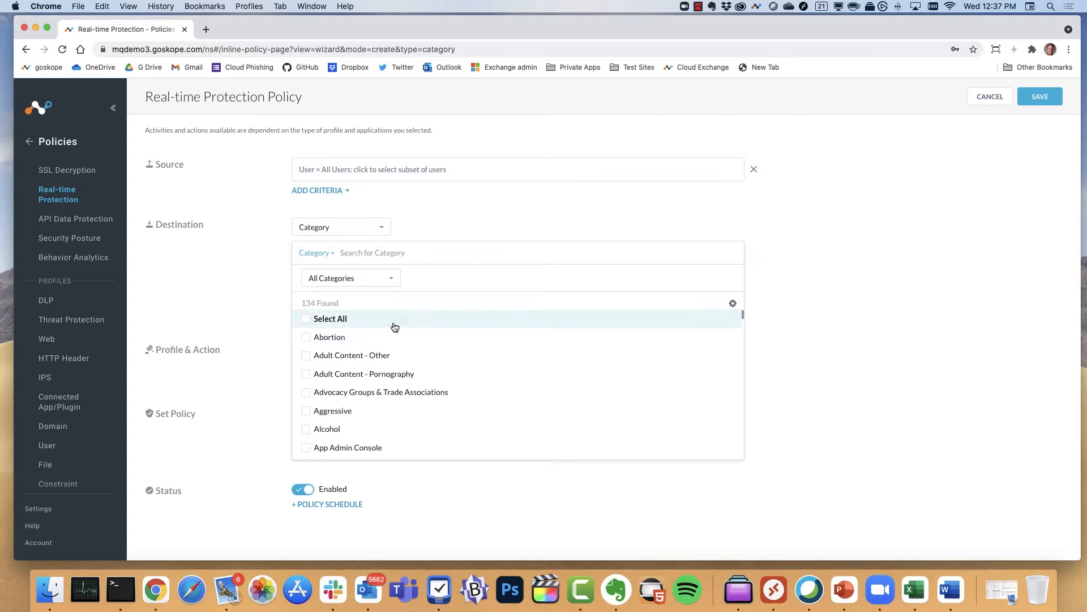
{"action": "mouse_move", "coordinate": [420, 346]}
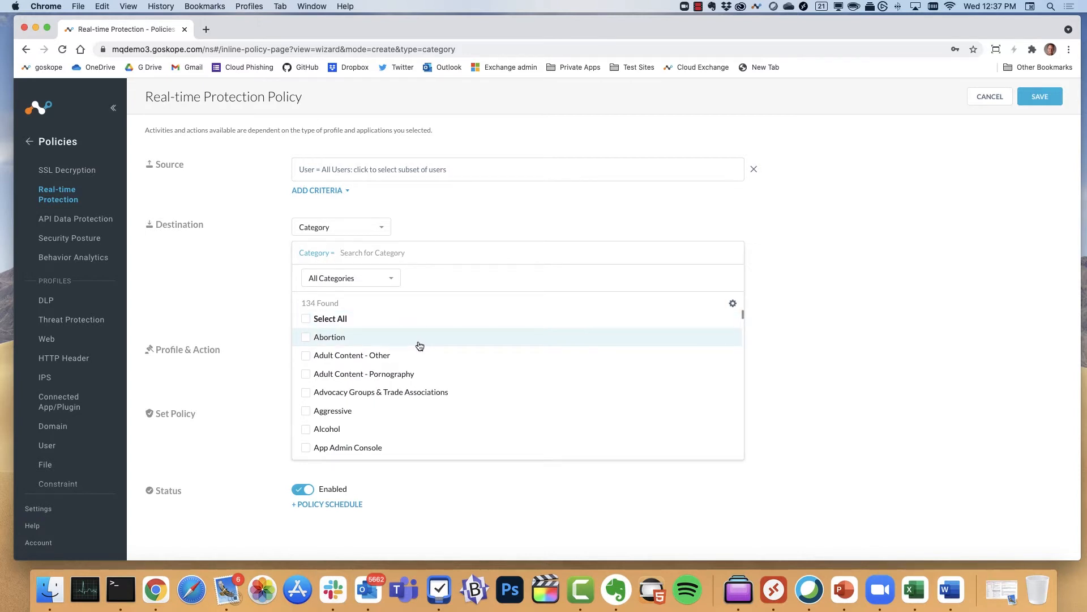
{"action": "scroll", "scroll_direction": "down", "scroll_amount": 3}
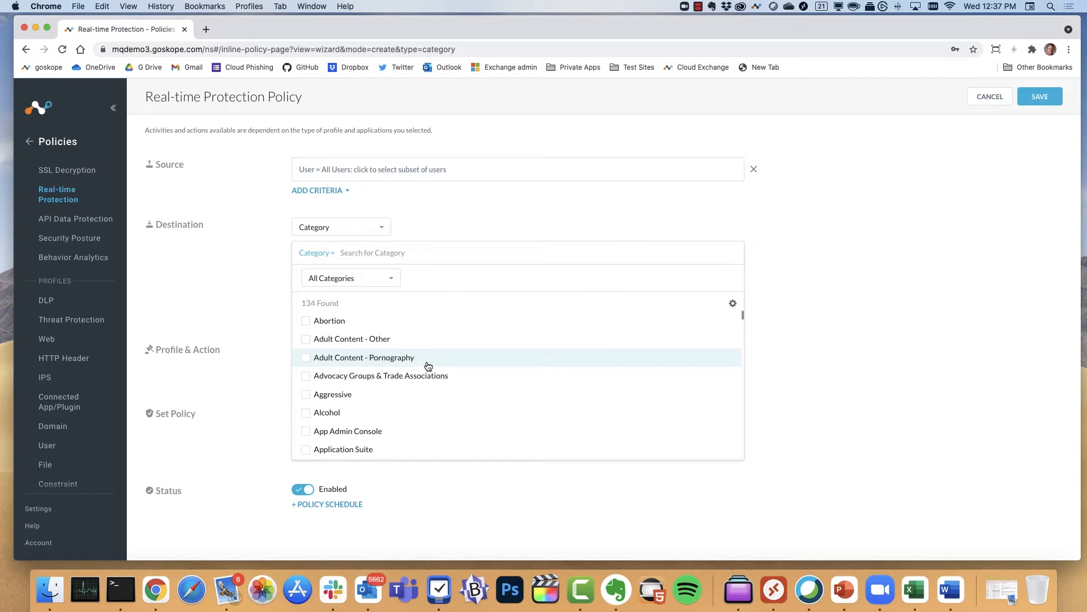
{"action": "mouse_move", "coordinate": [813, 352]}
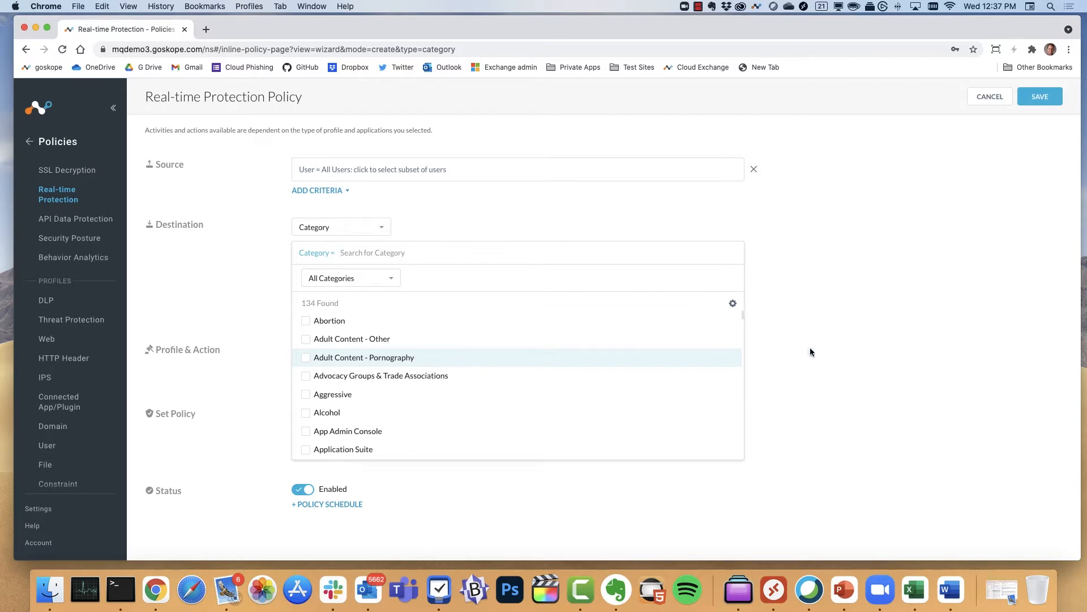
{"action": "left_click", "coordinate": [990, 97]}
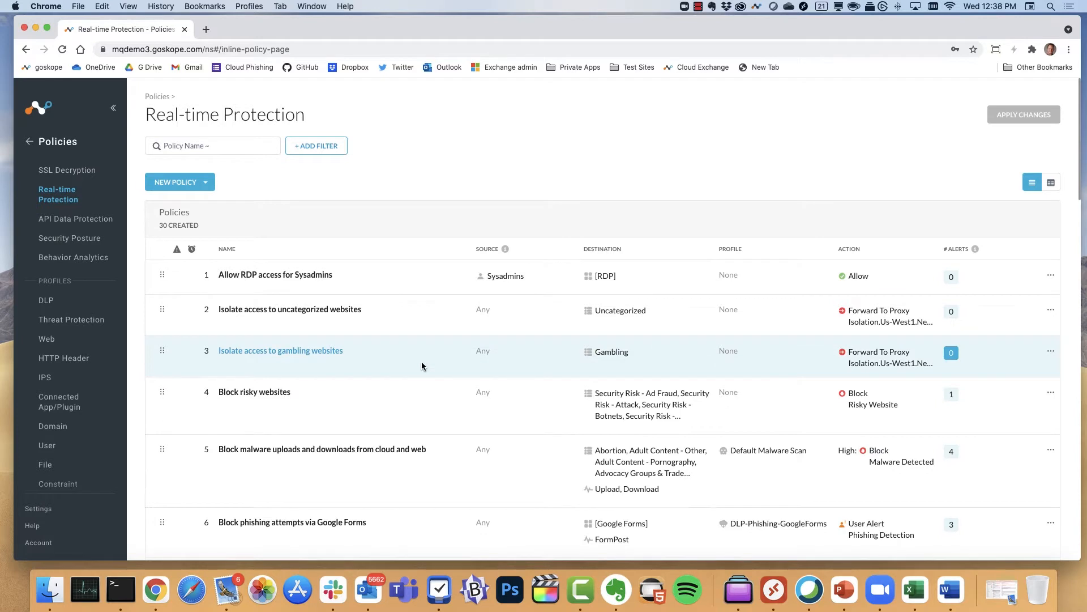
- Review the 'Isolate access to uncategorized websites' policy, then reveal the remaining Chrome bookmarks
{"action": "scroll", "scroll_direction": "down", "scroll_amount": 3}
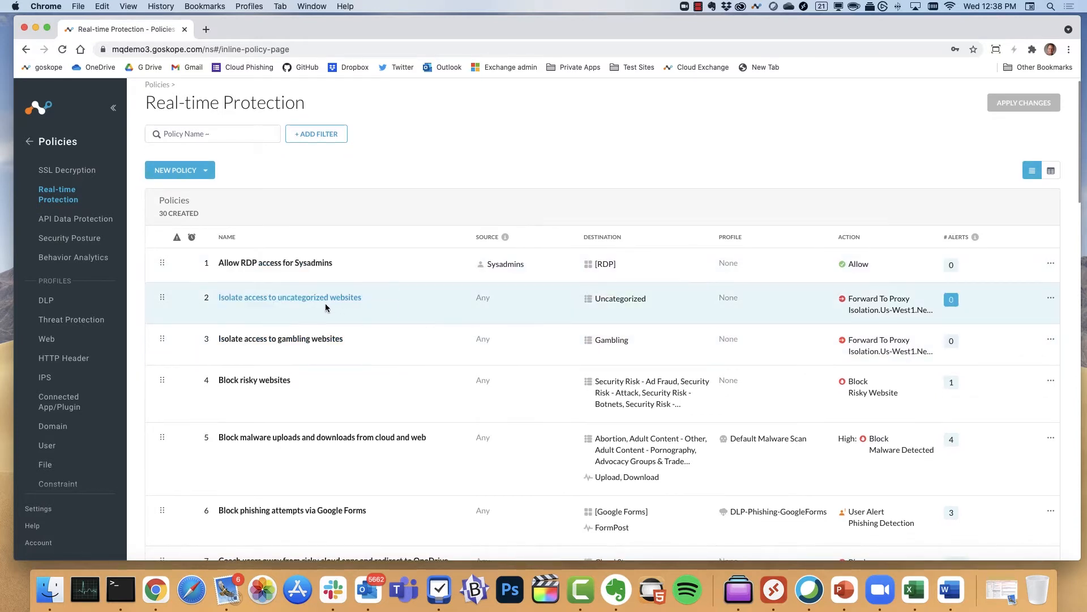
{"action": "mouse_move", "coordinate": [318, 299]}
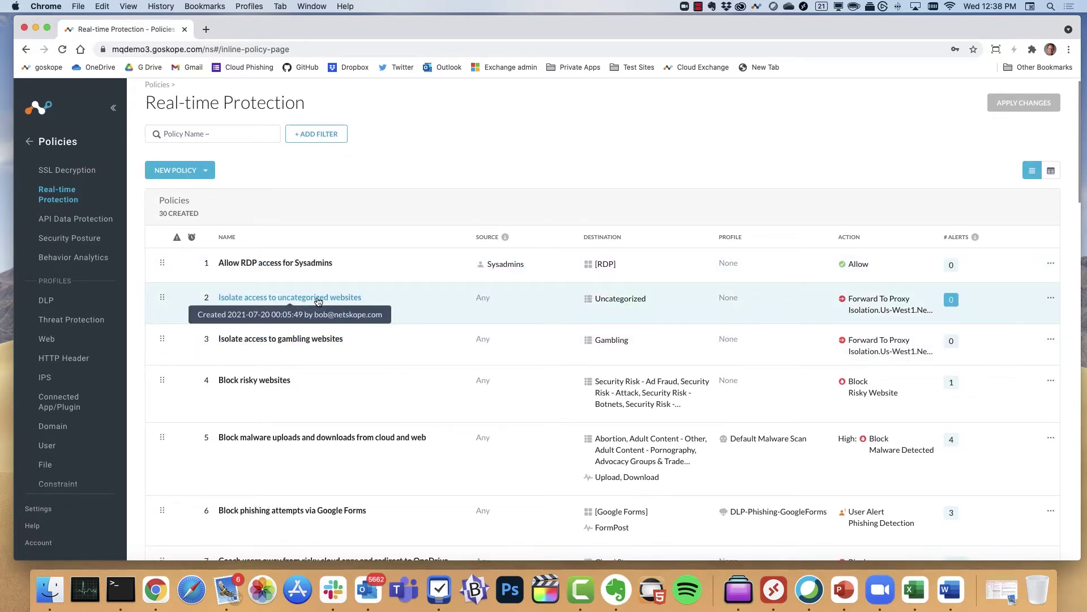
{"action": "mouse_move", "coordinate": [278, 301]}
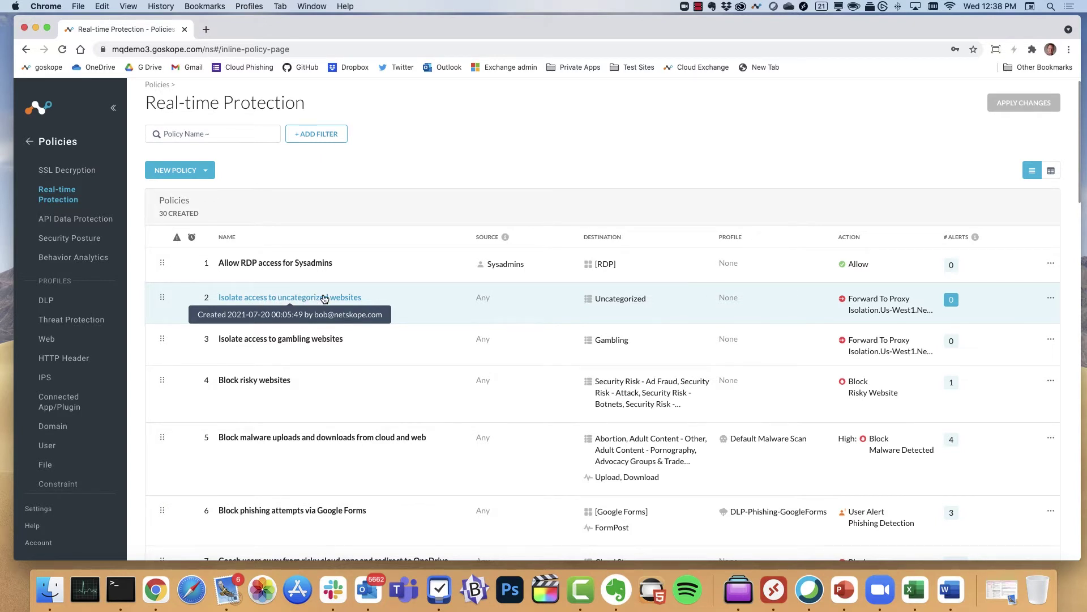
{"action": "left_click", "coordinate": [289, 297]}
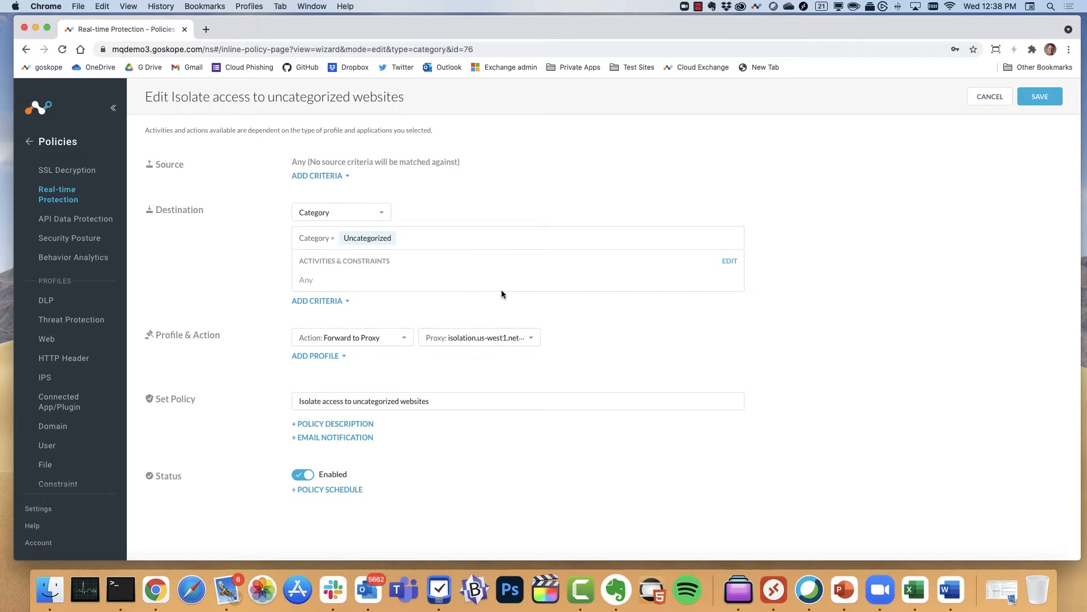
{"action": "mouse_move", "coordinate": [498, 295]}
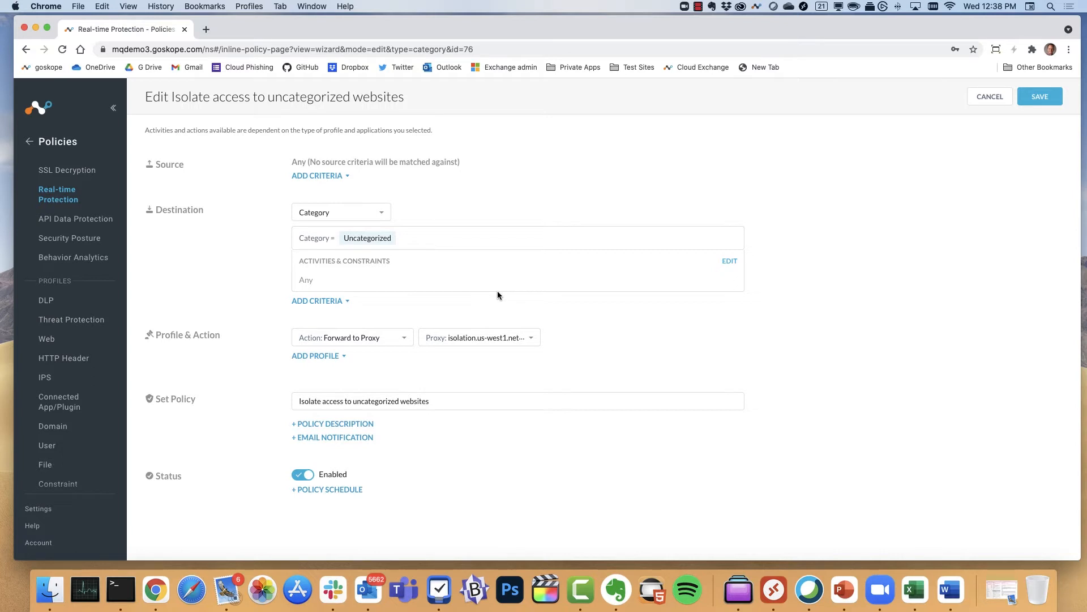
{"action": "mouse_move", "coordinate": [419, 240]}
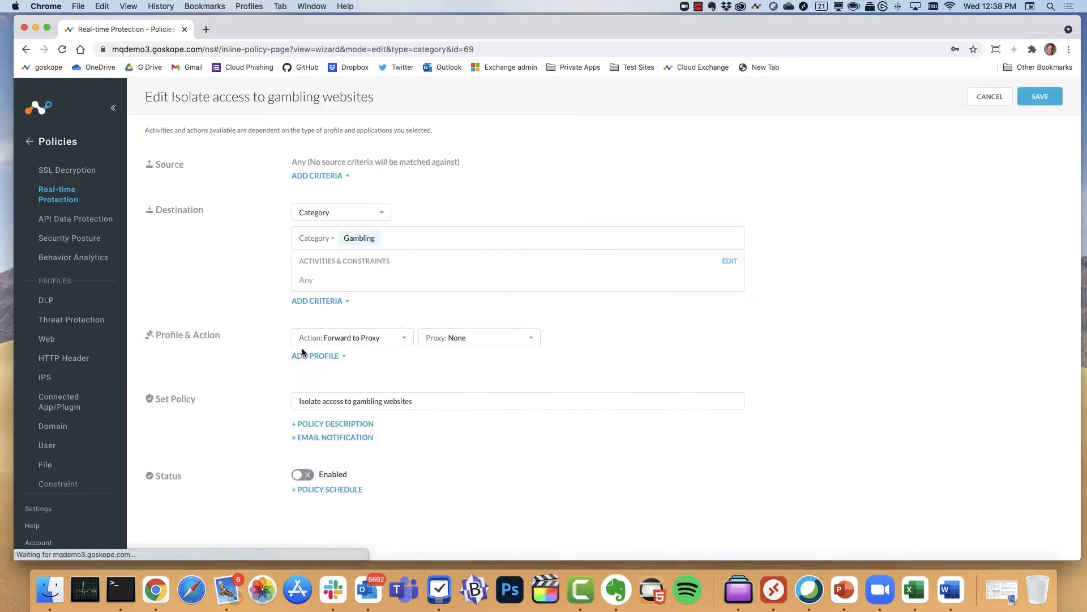
{"action": "left_click", "coordinate": [303, 474]}
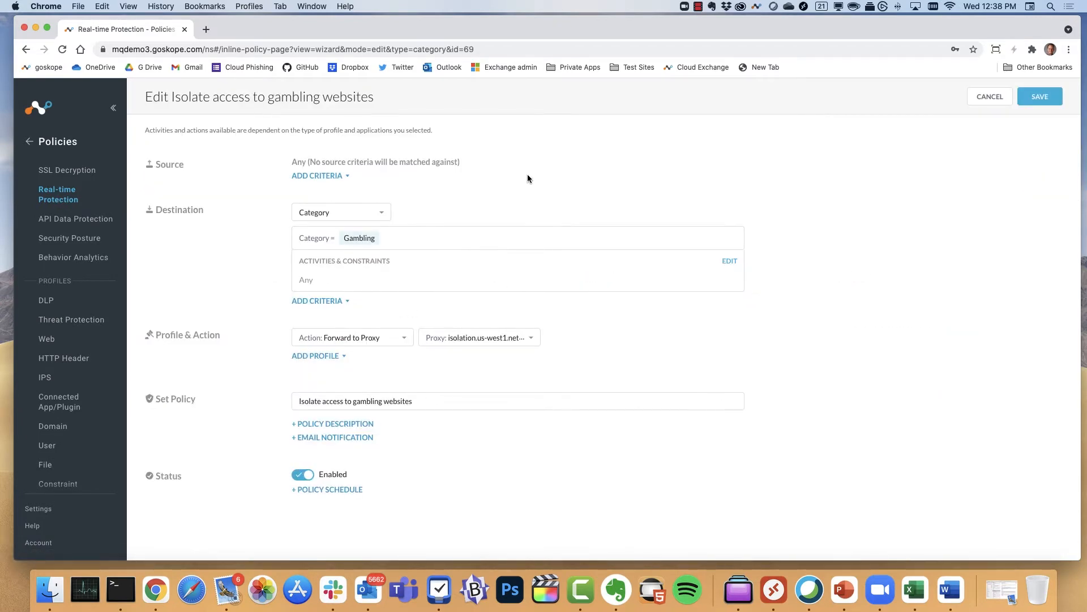
{"action": "mouse_move", "coordinate": [414, 252]}
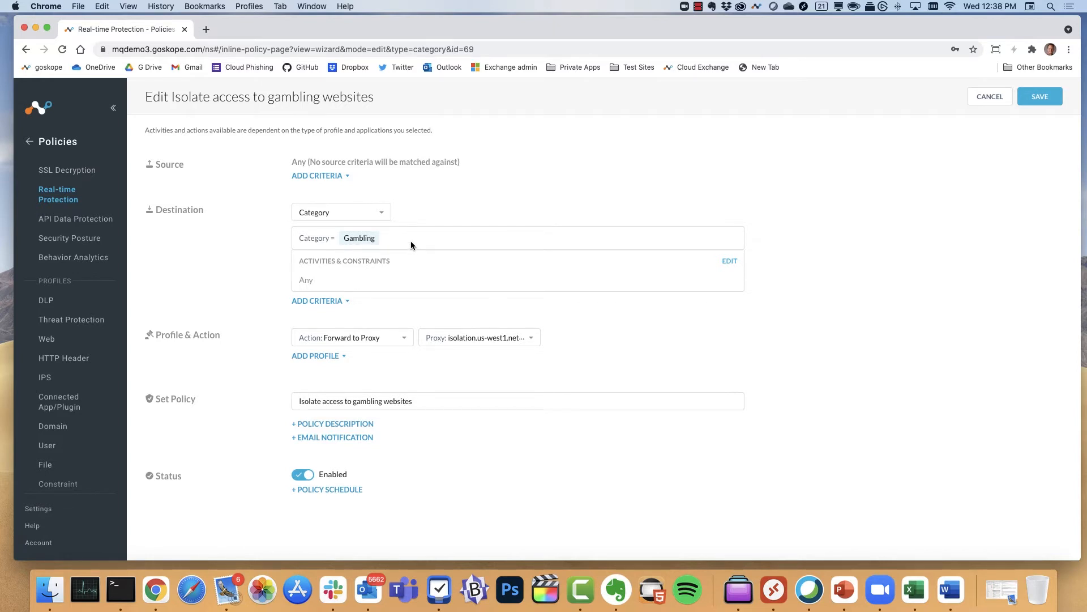
{"action": "mouse_move", "coordinate": [492, 162]}
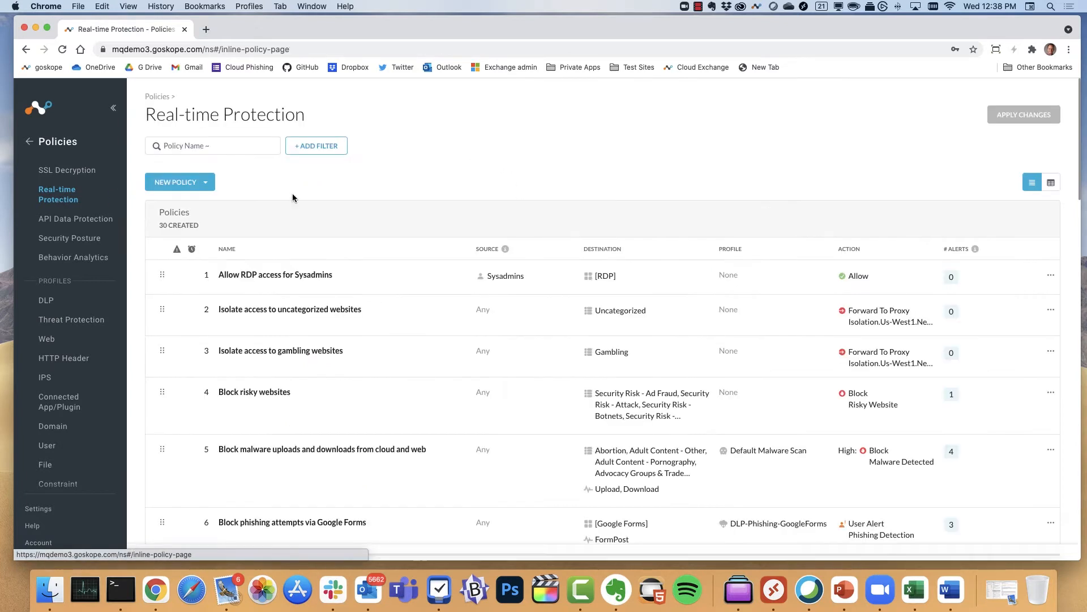
{"action": "mouse_move", "coordinate": [444, 173]}
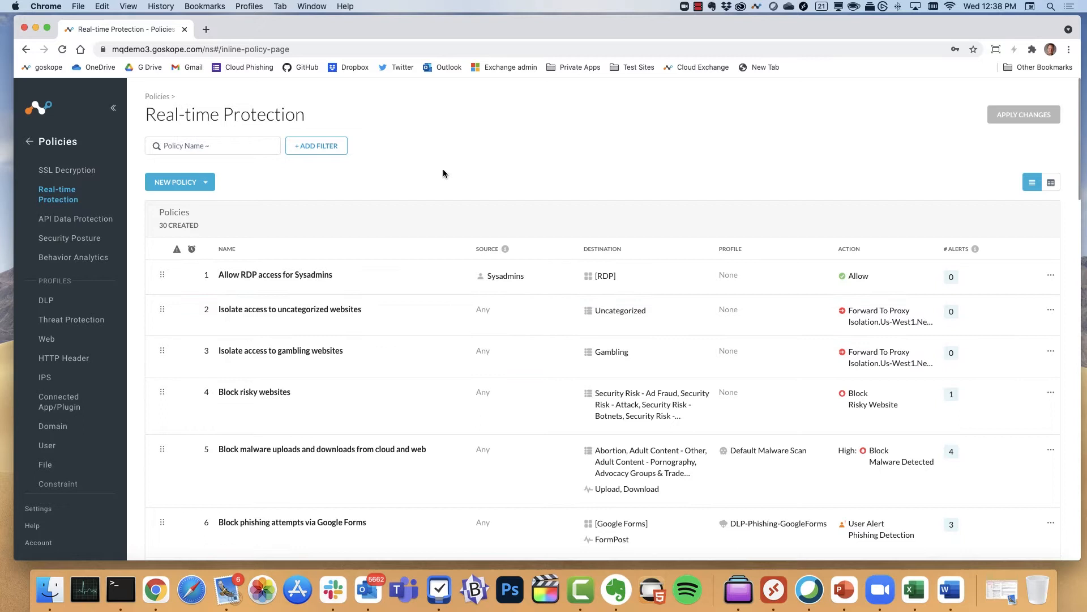
{"action": "mouse_move", "coordinate": [452, 170]}
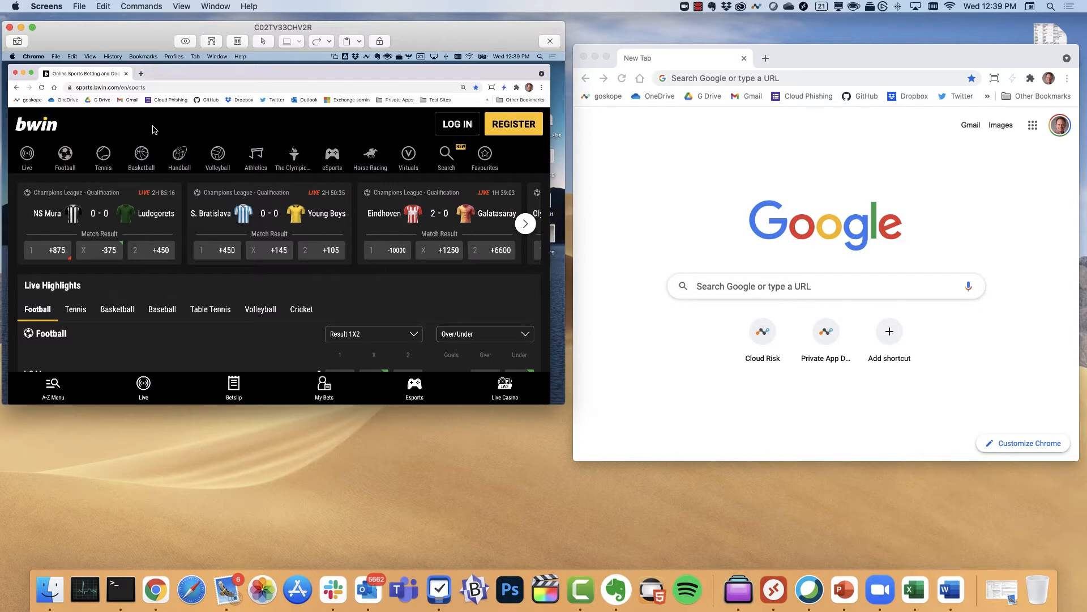
{"action": "scroll", "scroll_direction": "down", "scroll_amount": 3}
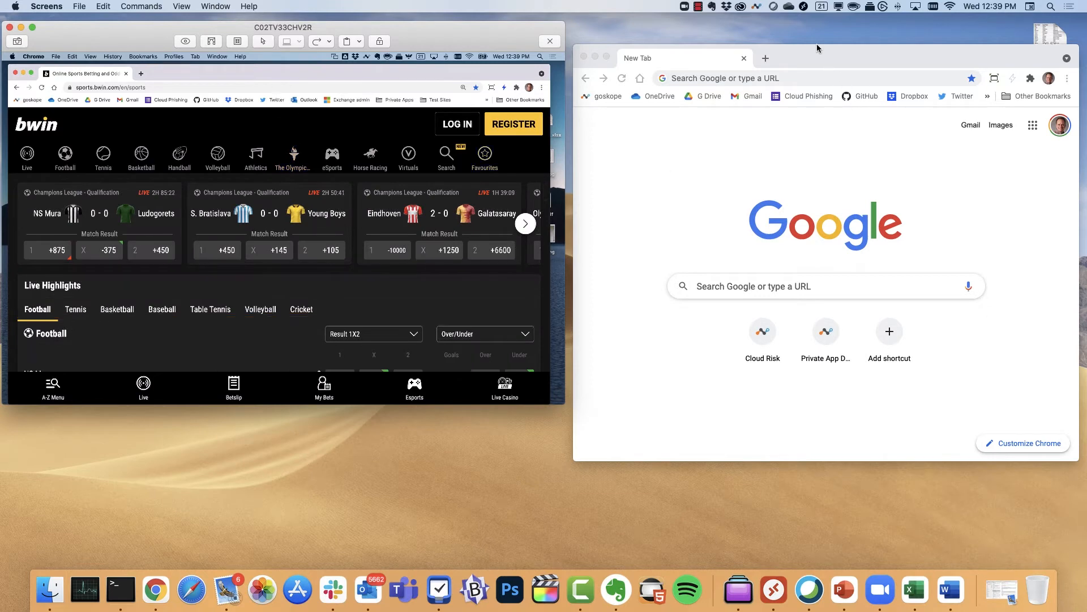
{"action": "mouse_move", "coordinate": [754, 153]}
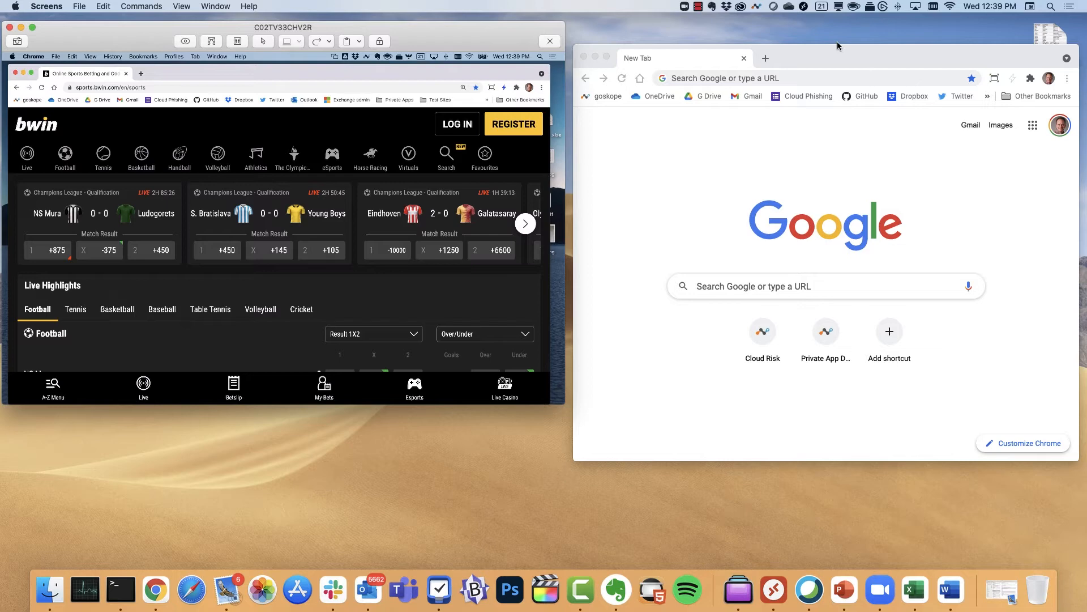
{"action": "mouse_move", "coordinate": [734, 160]}
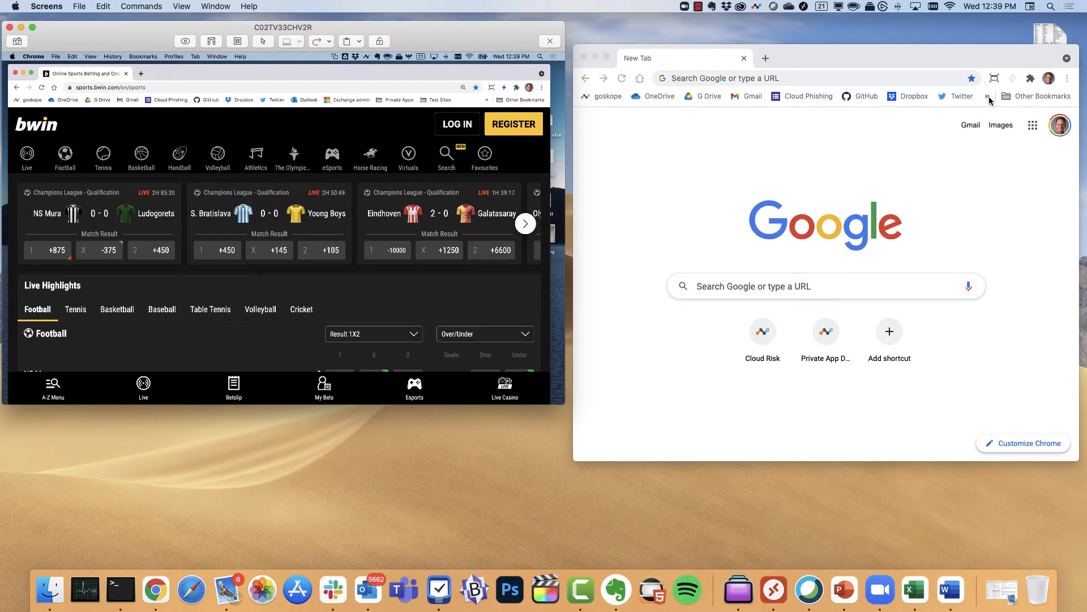
{"action": "left_click", "coordinate": [989, 96]}
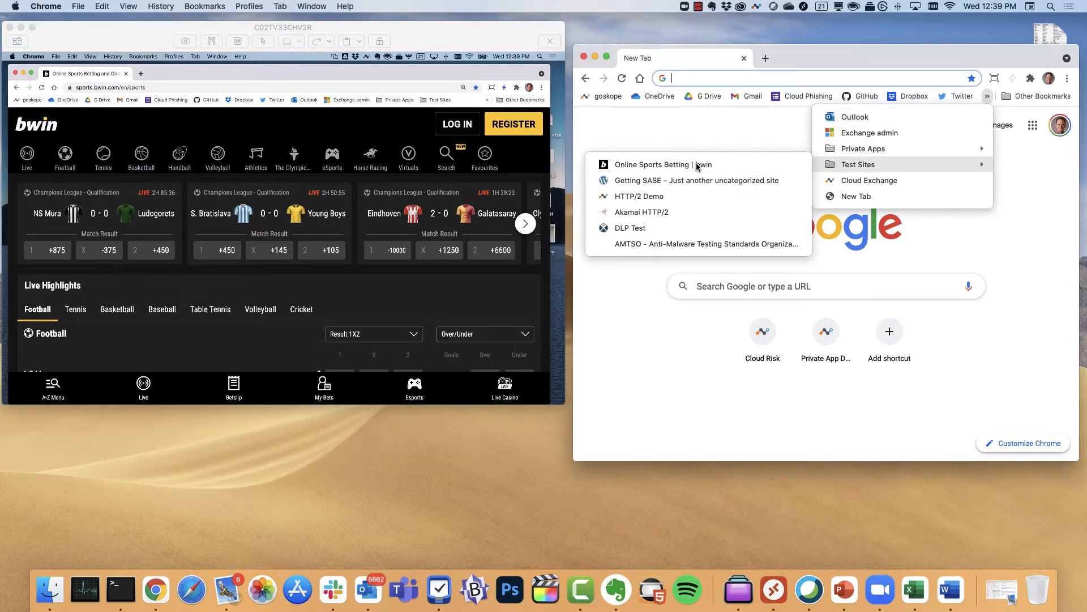
- Load sports.bwin.com from the 'Online Sports Betting | bwin' bookmark in the local Chrome window
{"action": "left_click", "coordinate": [660, 164]}
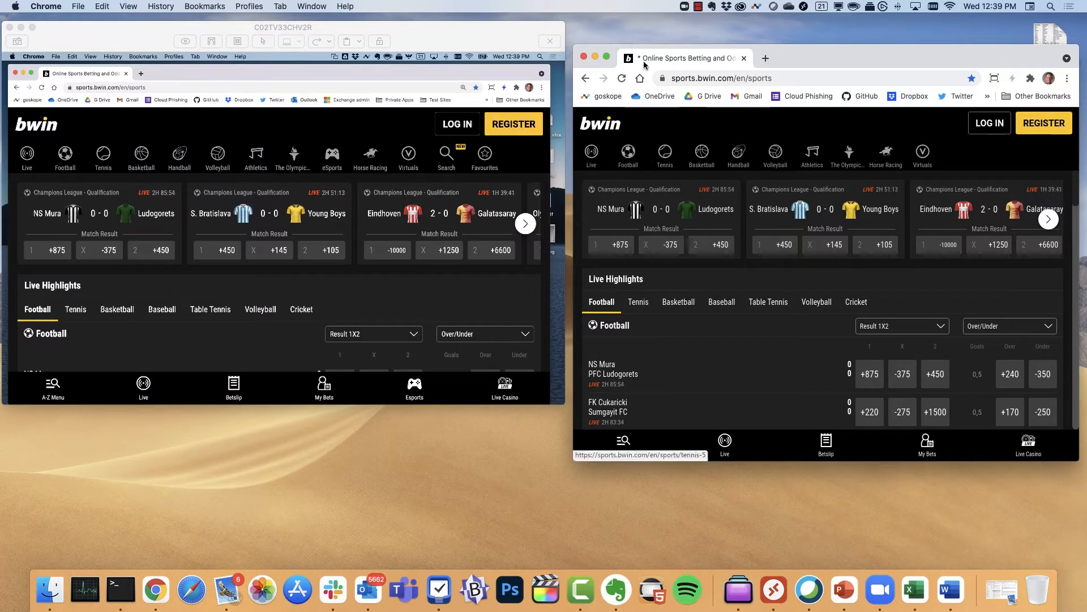
{"action": "mouse_move", "coordinate": [692, 62]}
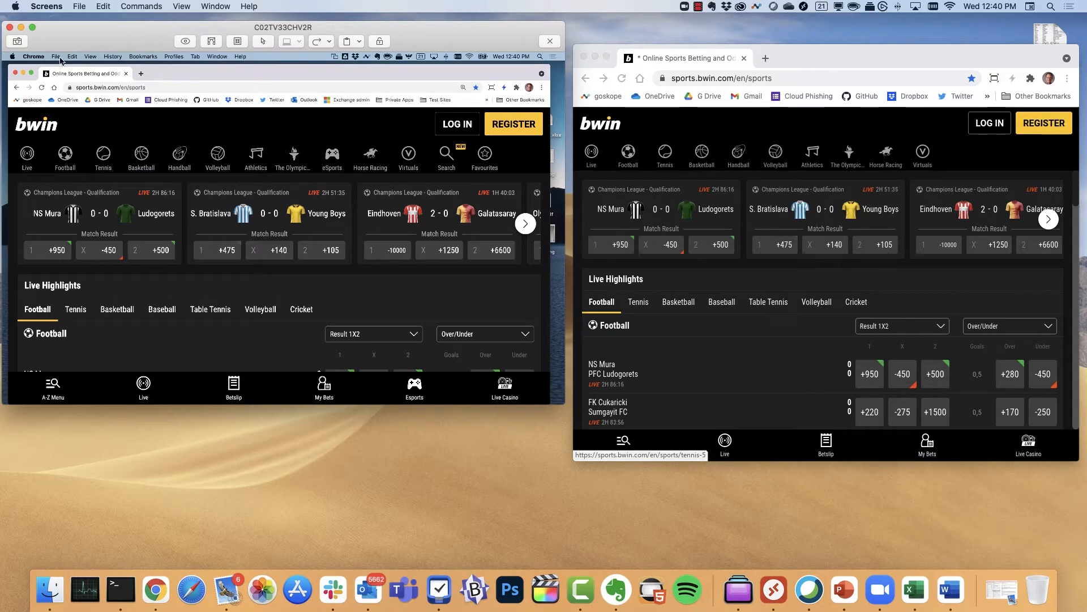
{"action": "left_click", "coordinate": [54, 56]}
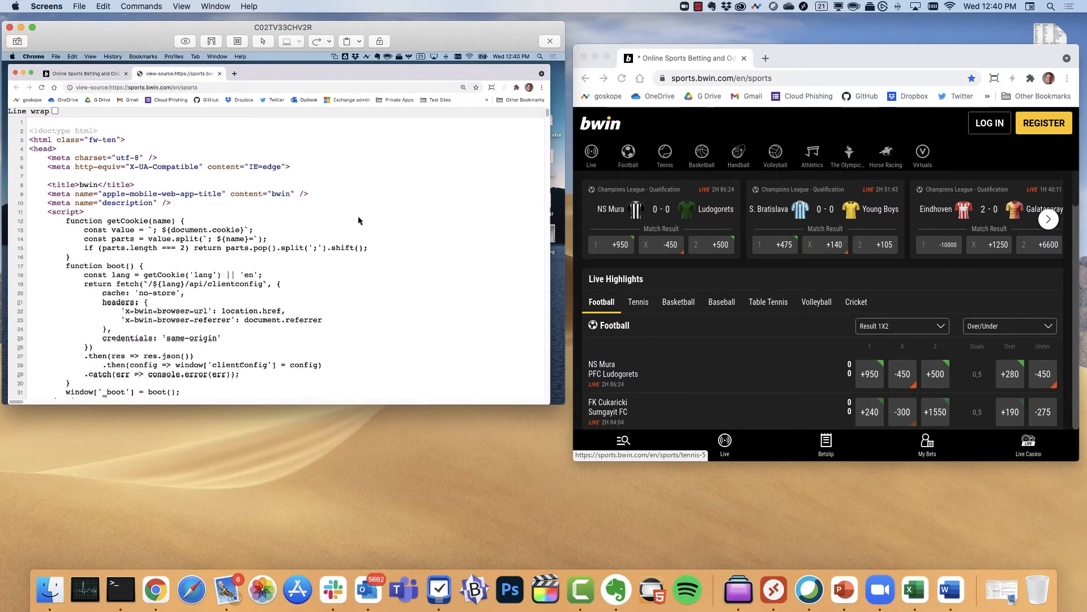
- View the isolated bwin page's source, exposing the Netskope Remote Browser Isolation wrapper
{"action": "scroll", "scroll_direction": "down", "scroll_amount": 3}
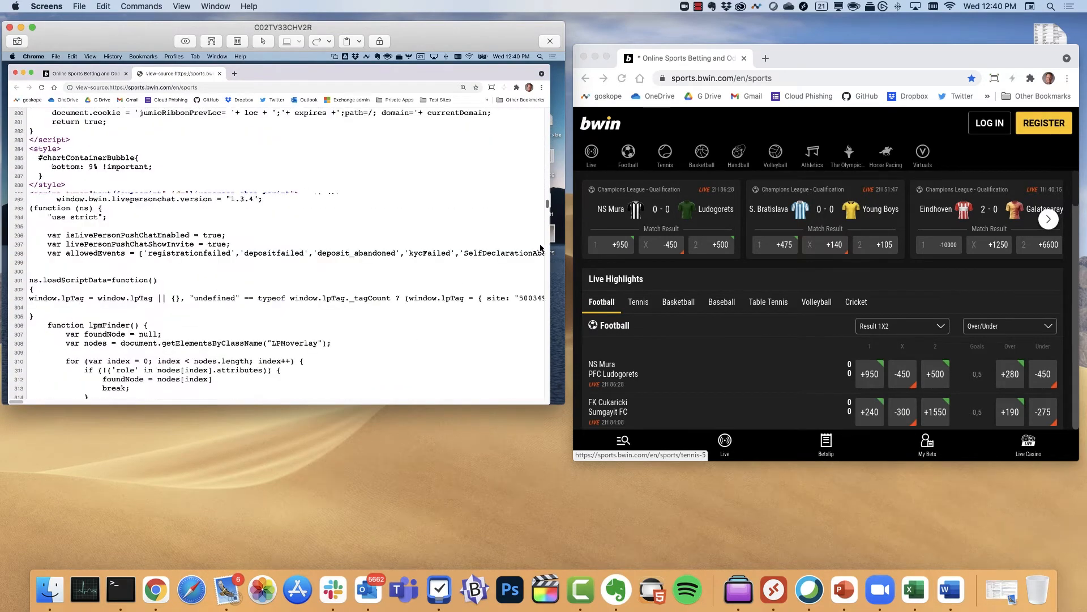
{"action": "scroll", "scroll_direction": "down", "scroll_amount": 3}
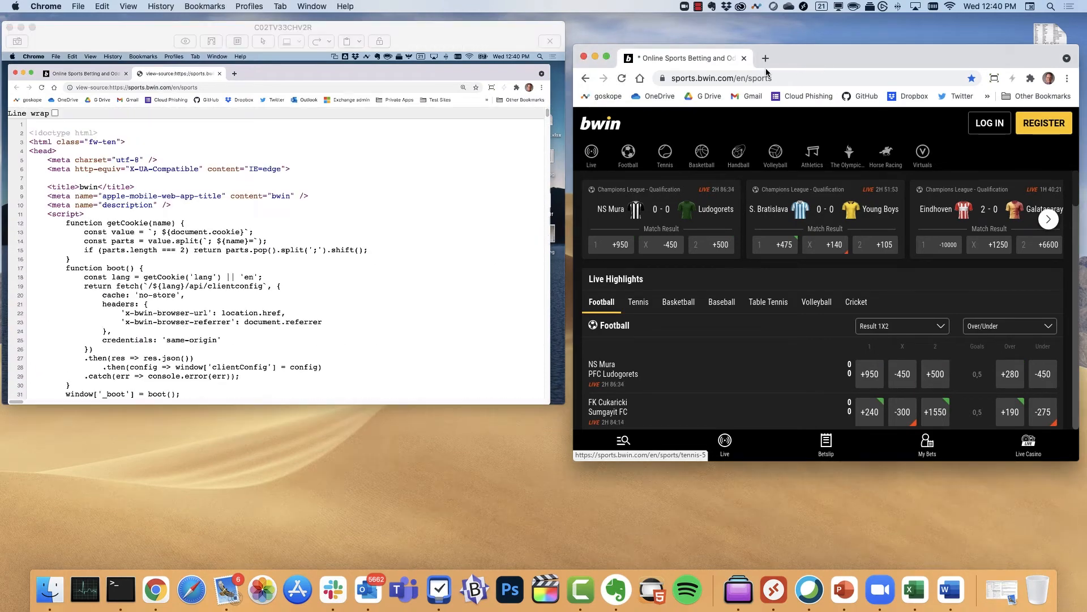
{"action": "left_click", "coordinate": [129, 6]}
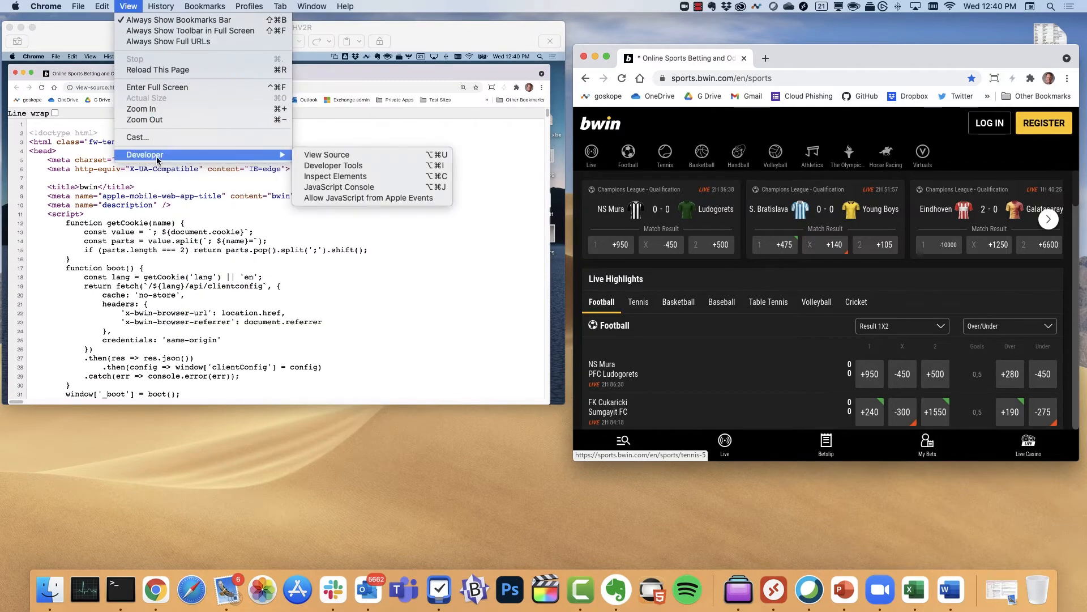
{"action": "left_click", "coordinate": [326, 154]}
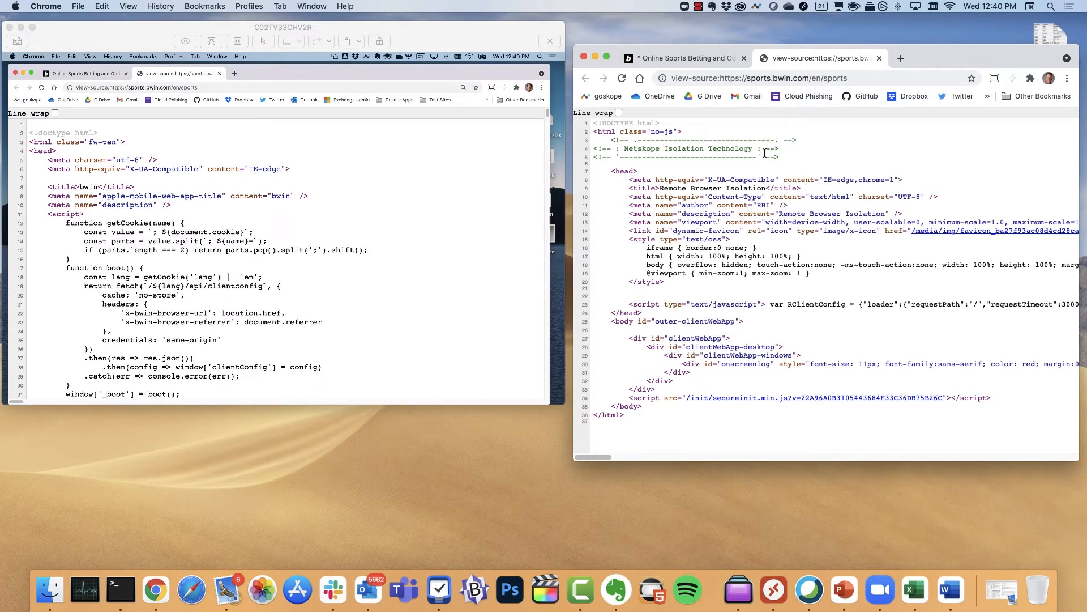
{"action": "mouse_move", "coordinate": [869, 149]}
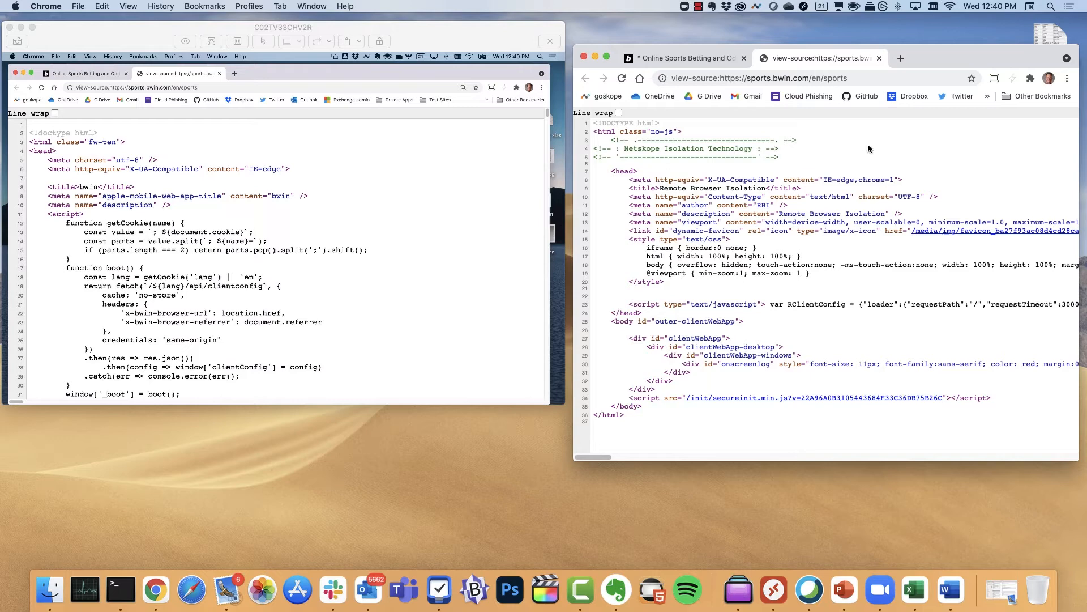
{"action": "mouse_move", "coordinate": [752, 188]}
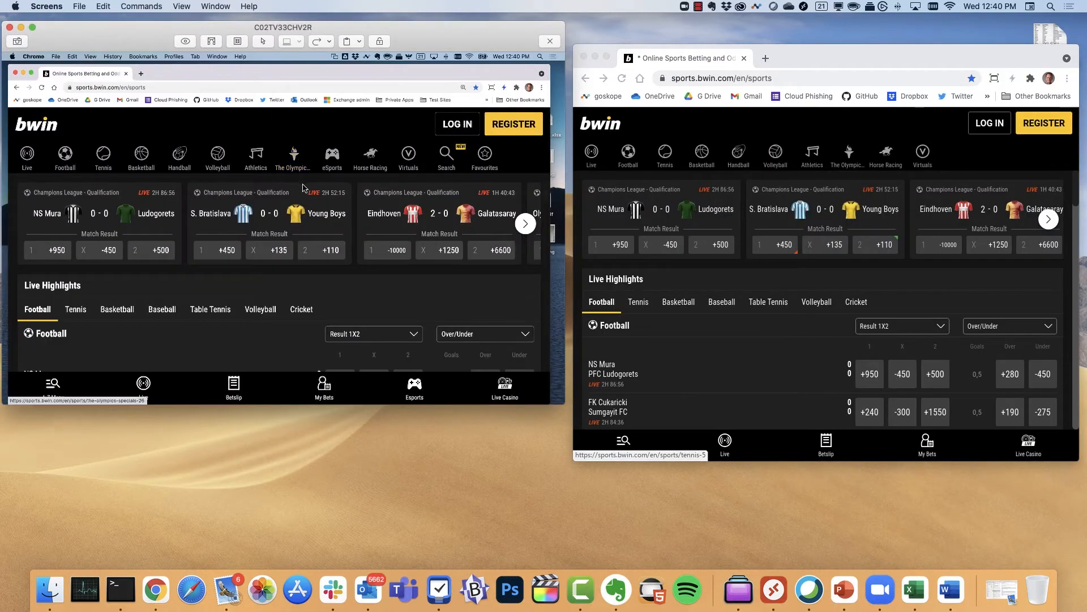
{"action": "scroll", "scroll_direction": "down", "scroll_amount": 3}
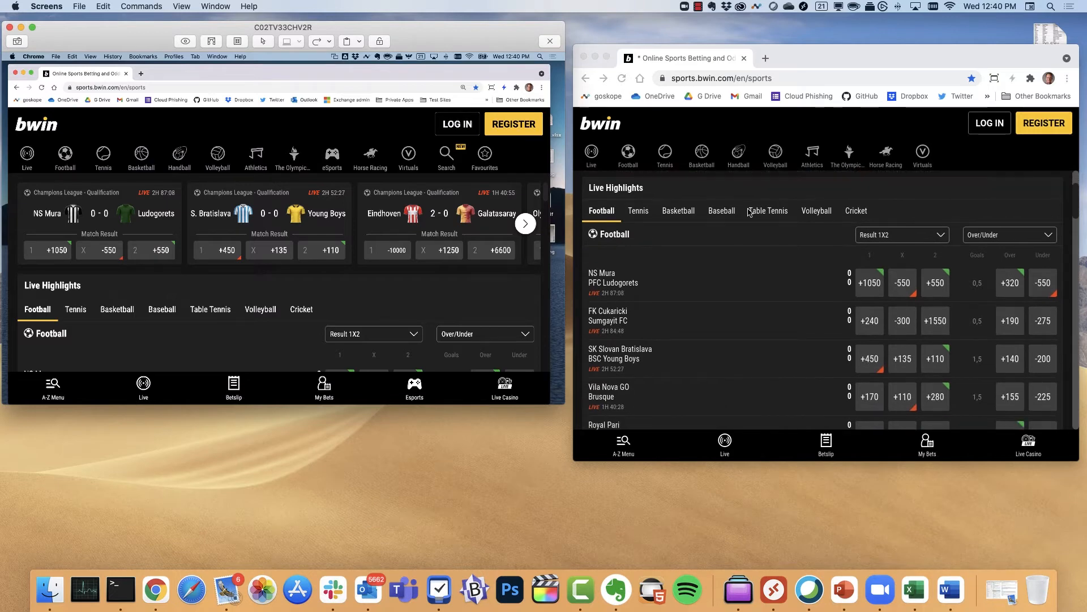
{"action": "scroll", "scroll_direction": "down", "scroll_amount": 3}
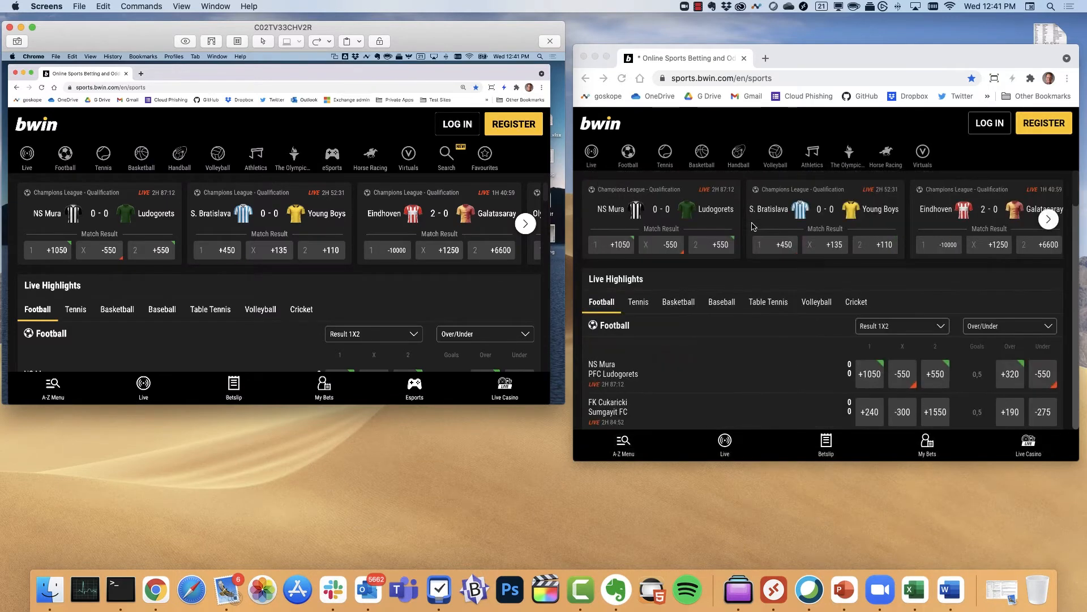
{"action": "scroll", "scroll_direction": "down", "scroll_amount": 3}
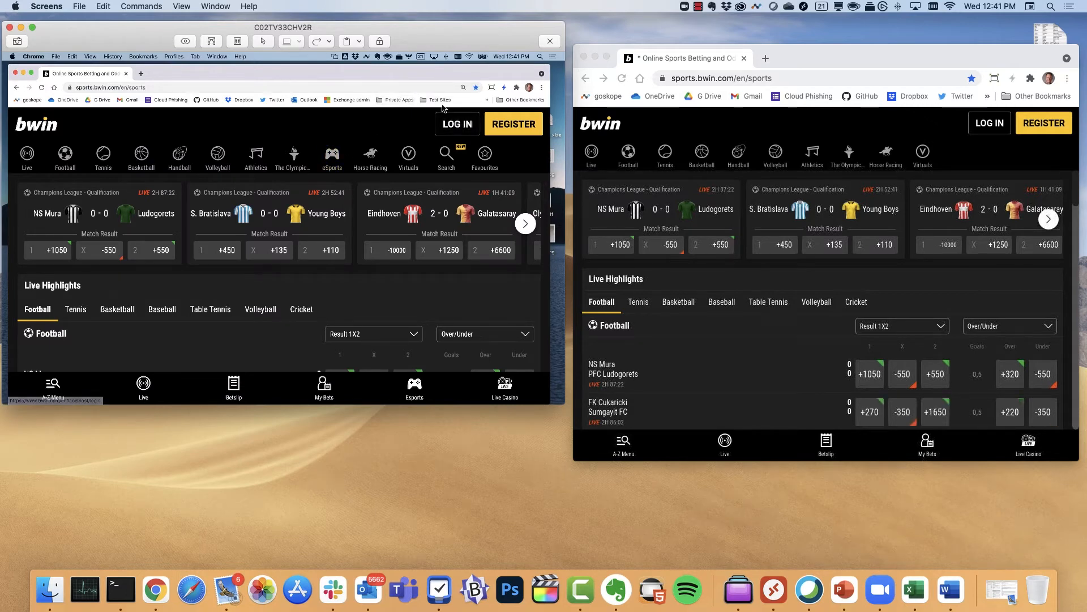
{"action": "left_click", "coordinate": [440, 99]}
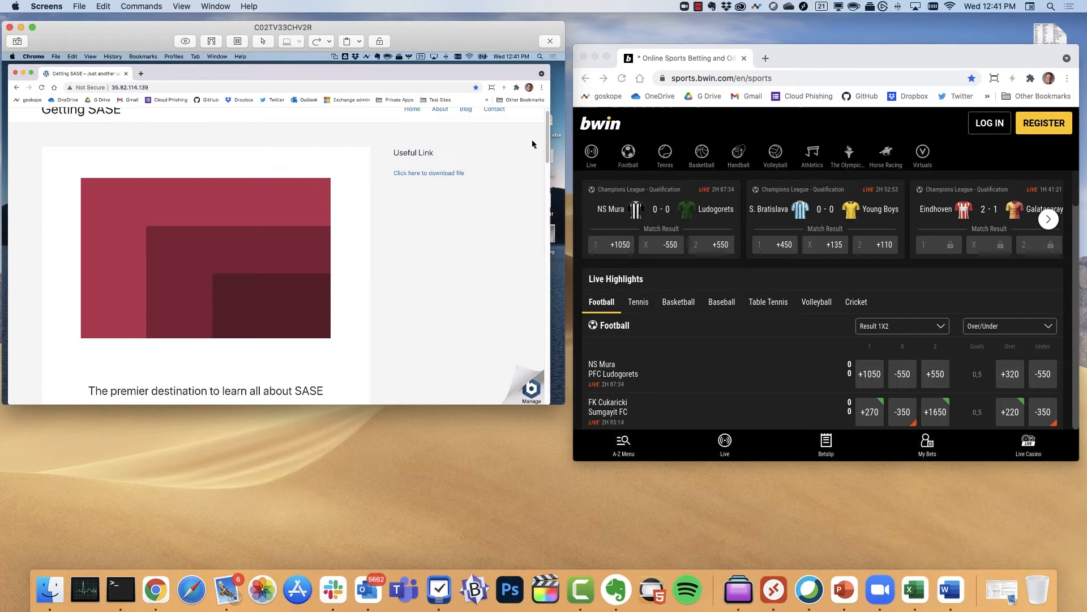
- Load the Getting SASE site from Test Sites in the second browser
{"action": "scroll", "scroll_direction": "down", "scroll_amount": 3}
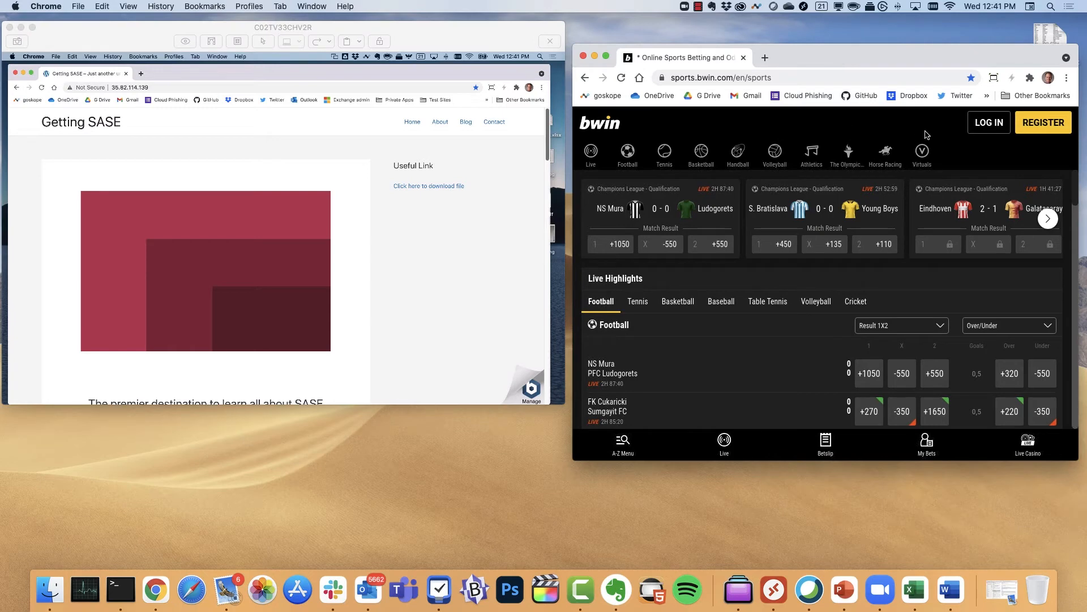
{"action": "left_click", "coordinate": [987, 95]}
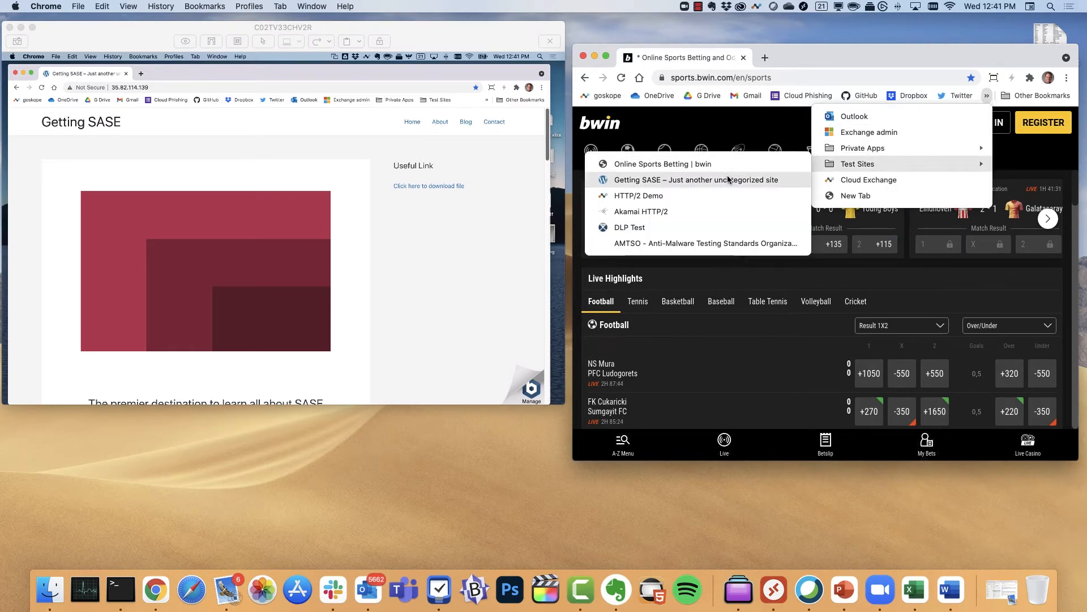
{"action": "left_click", "coordinate": [697, 180]}
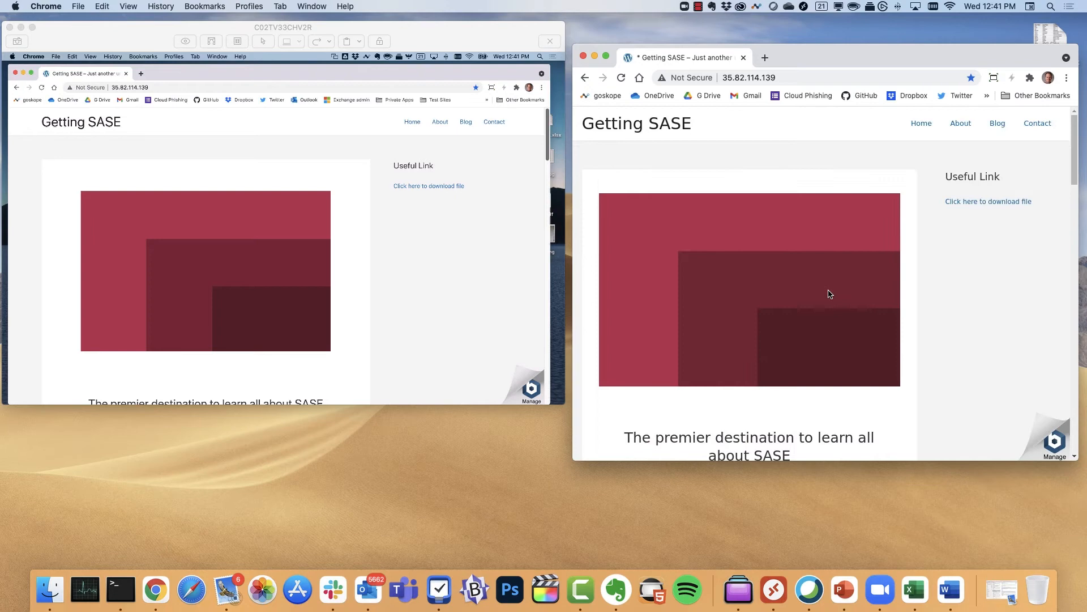
{"action": "mouse_move", "coordinate": [845, 244]}
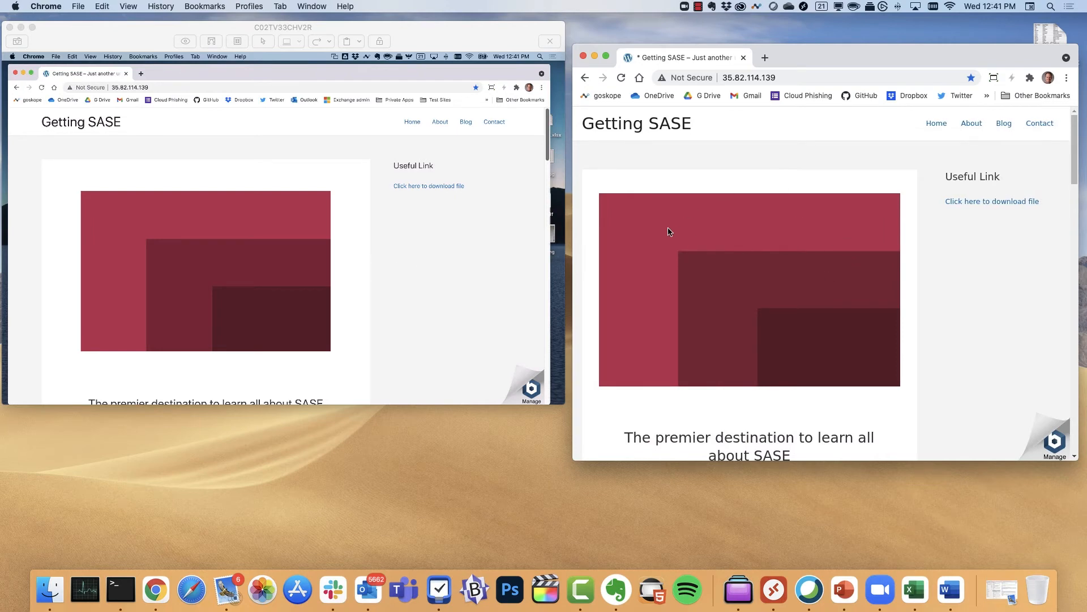
{"action": "mouse_move", "coordinate": [925, 281]}
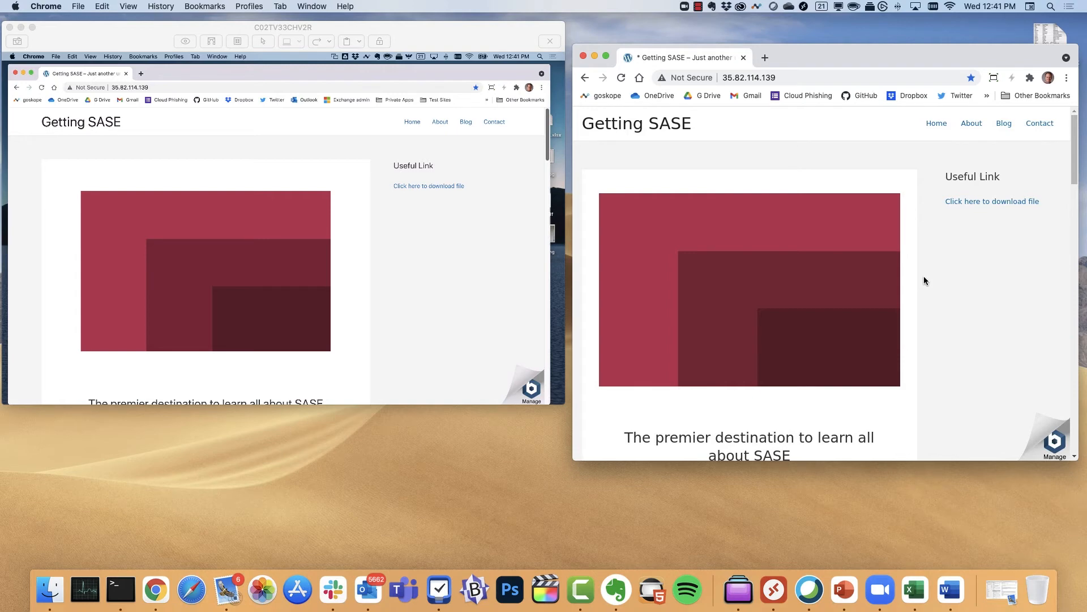
{"action": "mouse_move", "coordinate": [960, 236]}
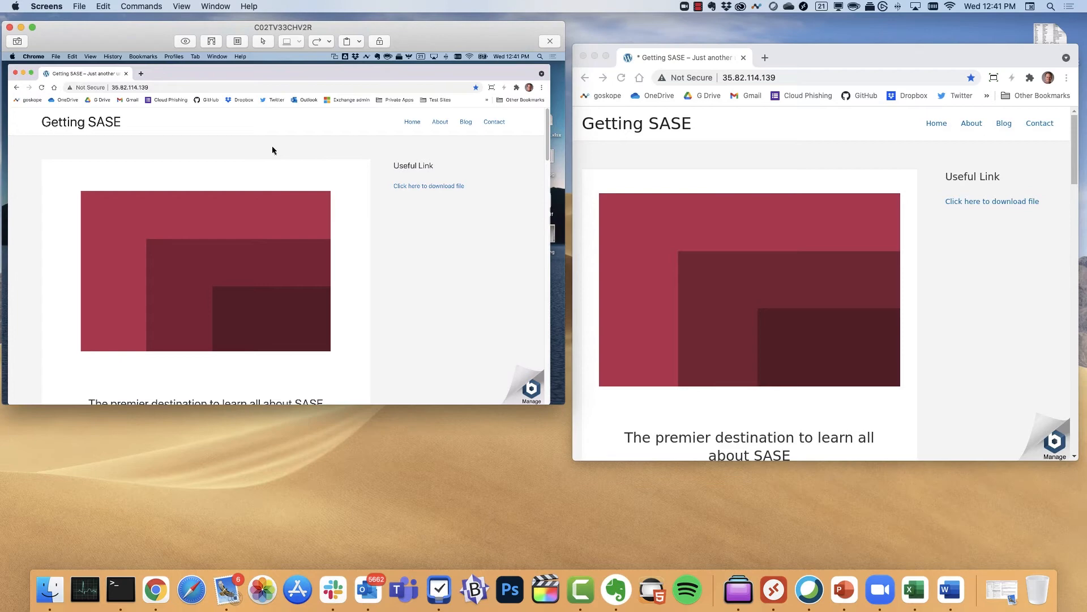
{"action": "mouse_move", "coordinate": [432, 188]}
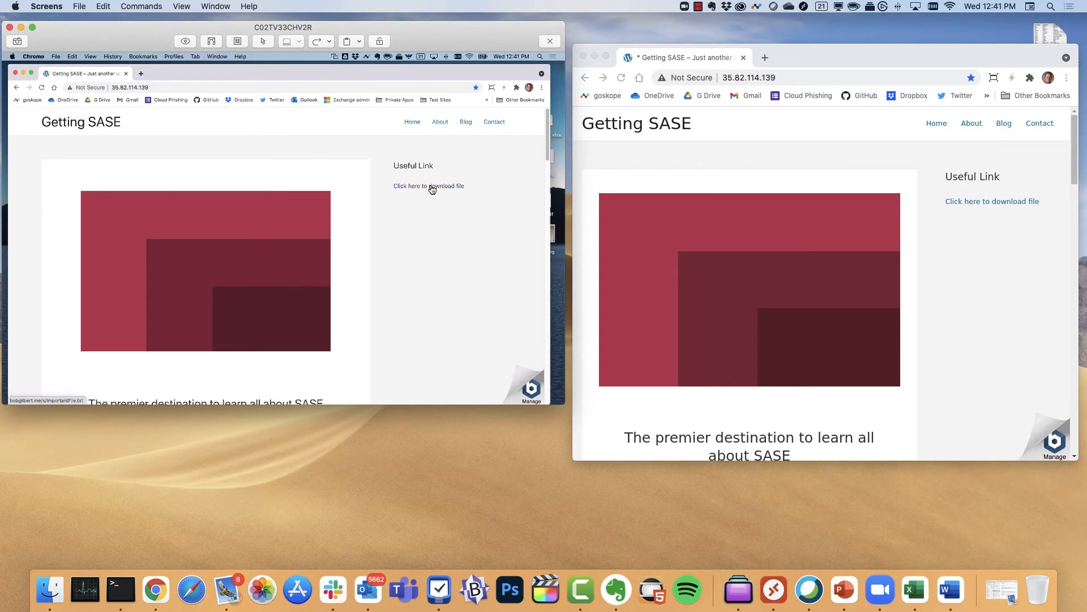
- Download the linked file in both browsers and dismiss the 'Downloads are disabled' warning
{"action": "left_click", "coordinate": [428, 186]}
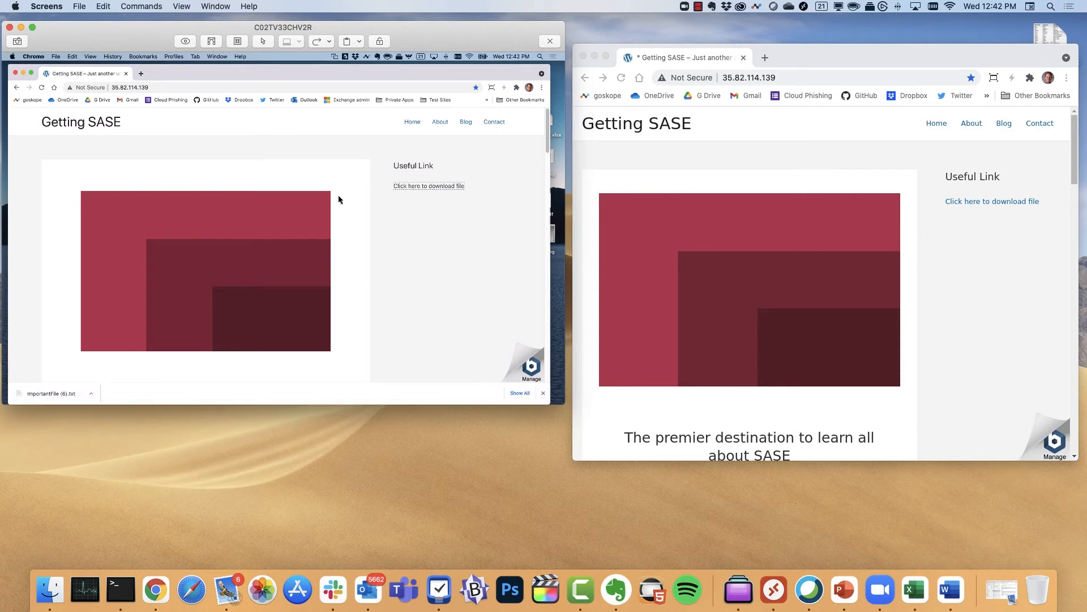
{"action": "mouse_move", "coordinate": [62, 417]}
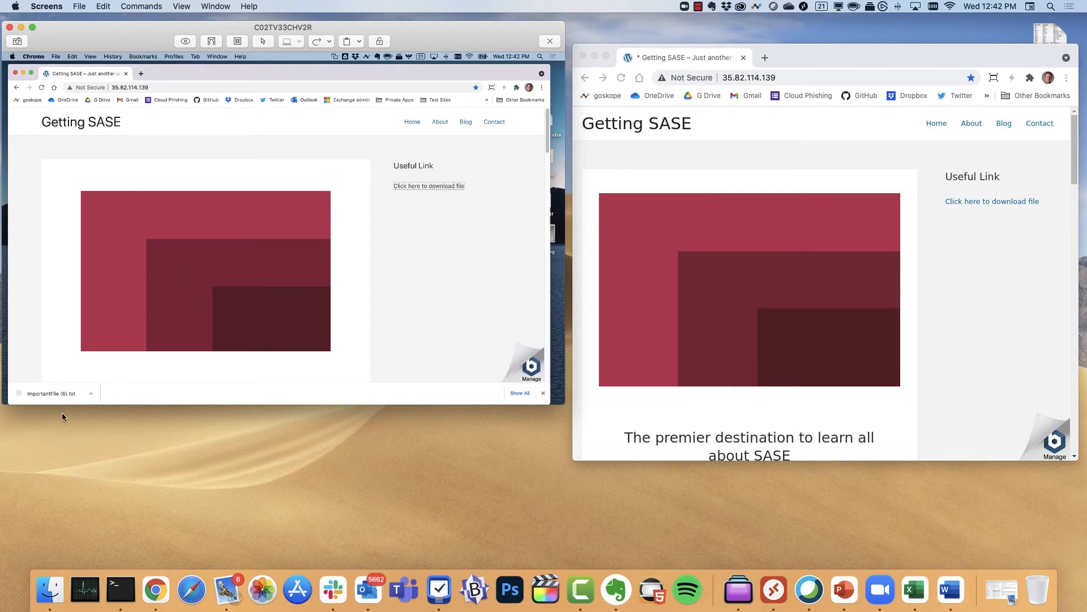
{"action": "mouse_move", "coordinate": [75, 384]}
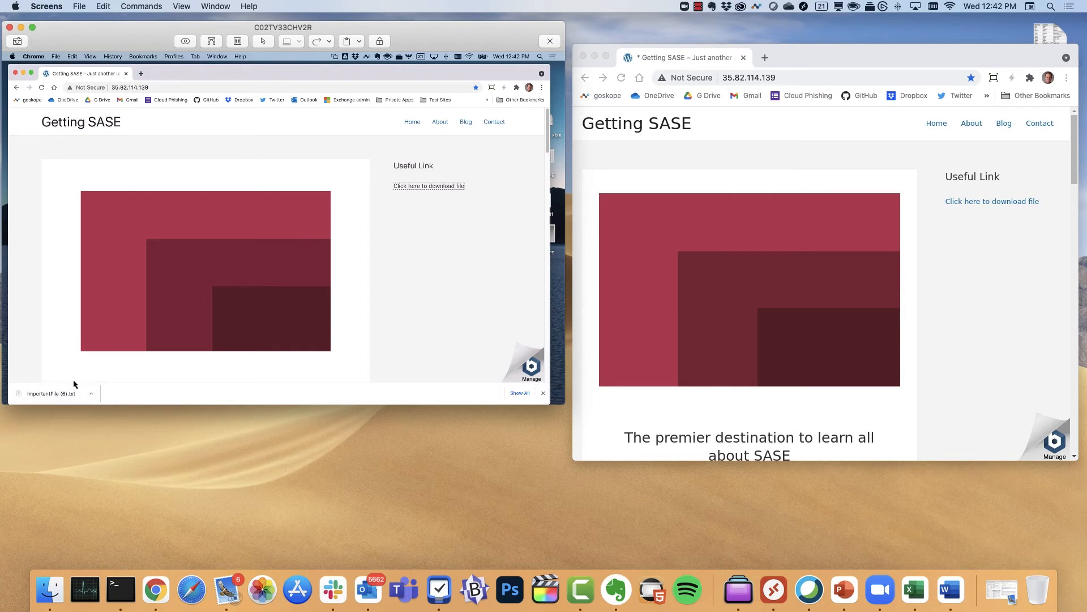
{"action": "mouse_move", "coordinate": [816, 121]}
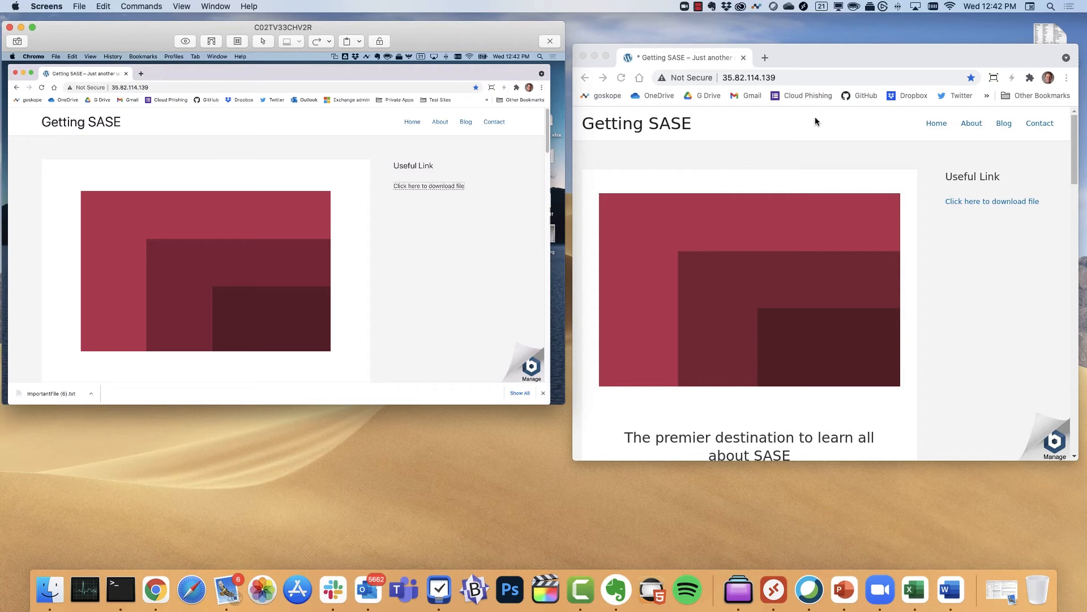
{"action": "mouse_move", "coordinate": [973, 203]}
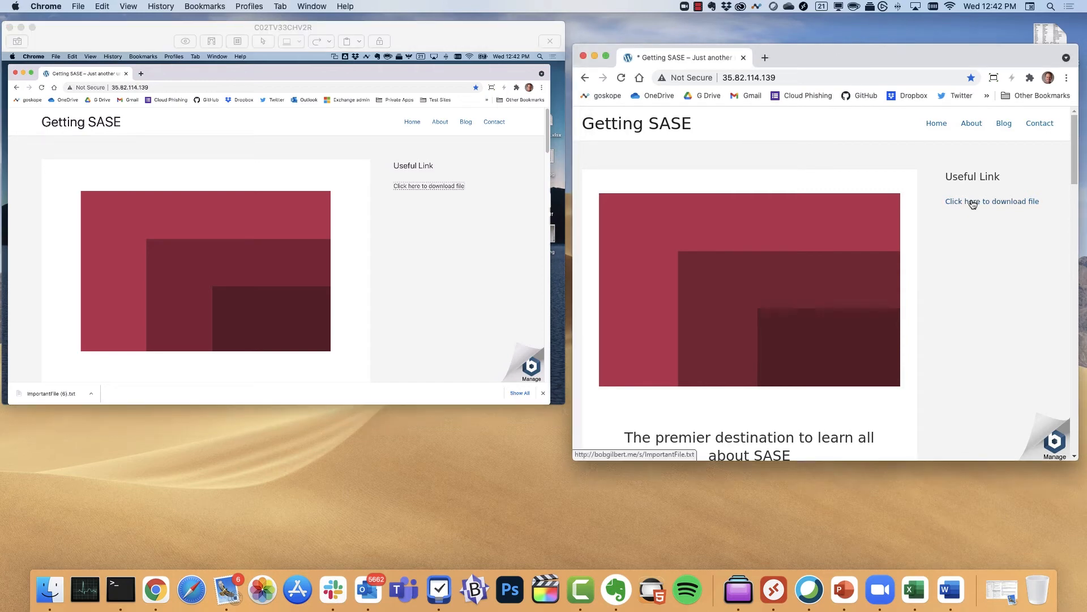
{"action": "left_click", "coordinate": [973, 202]}
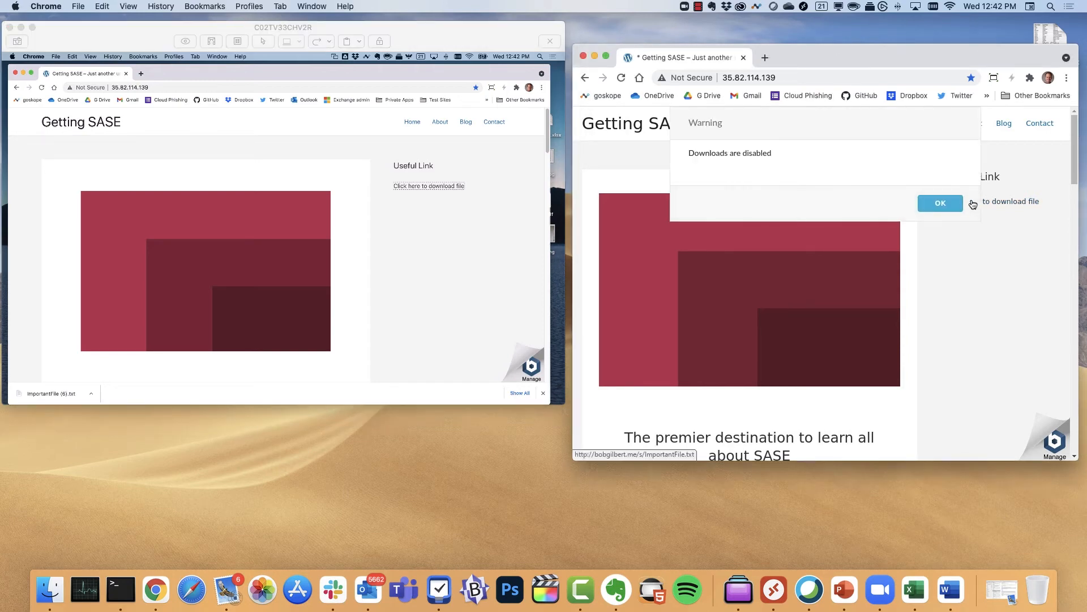
{"action": "mouse_move", "coordinate": [776, 171]}
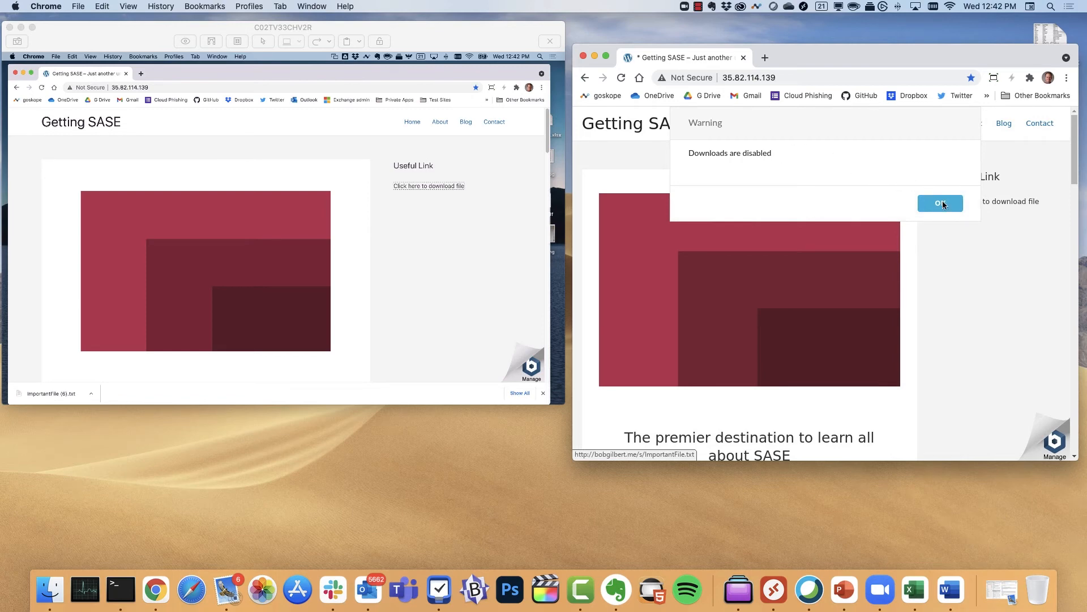
{"action": "left_click", "coordinate": [940, 202]}
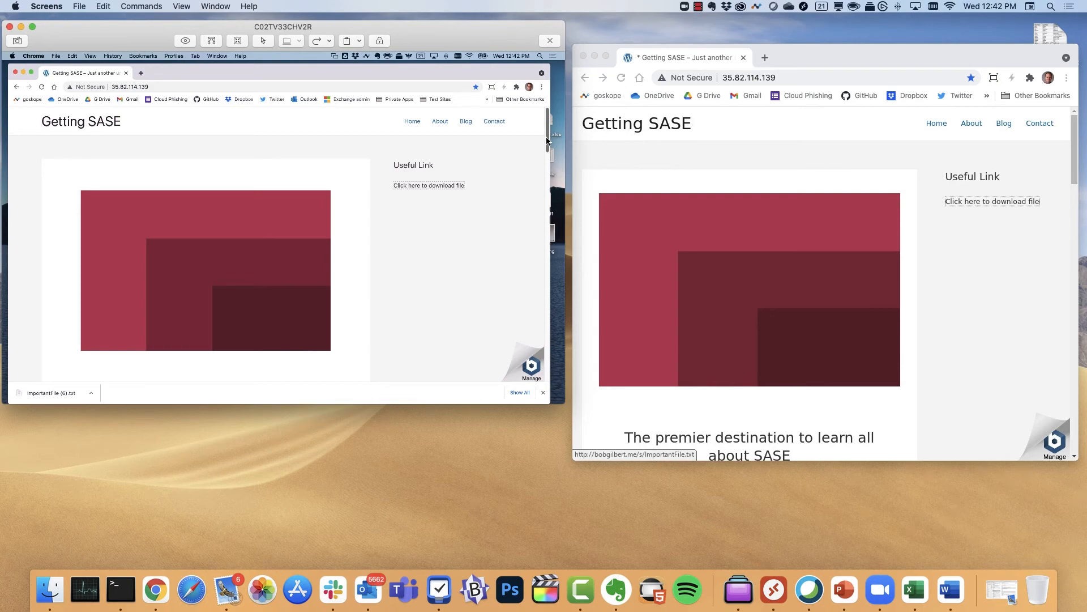
{"action": "scroll", "scroll_direction": "down", "scroll_amount": 3}
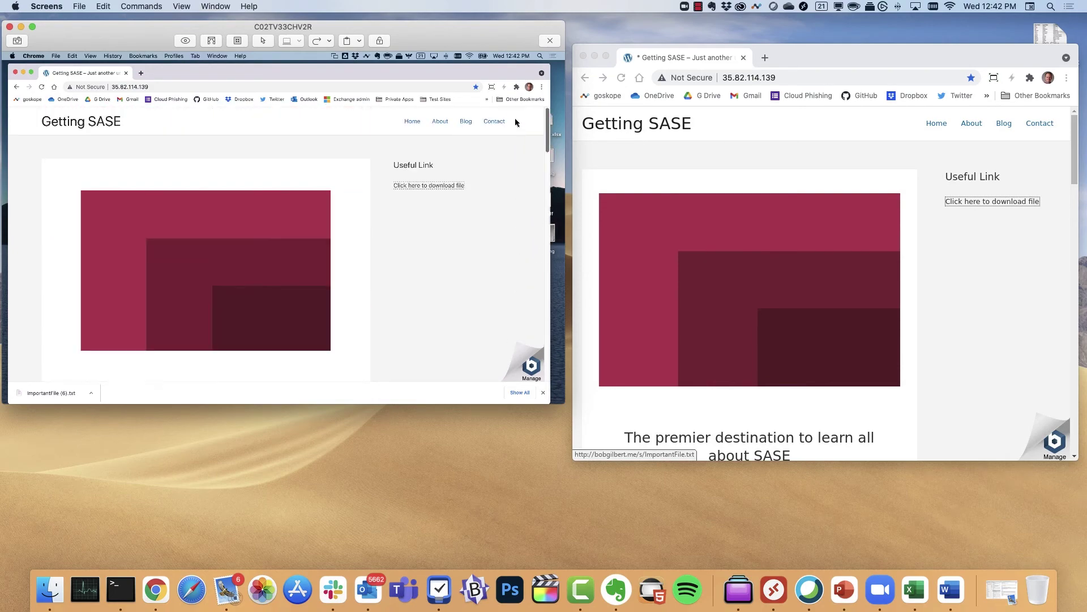
{"action": "mouse_move", "coordinate": [401, 233]}
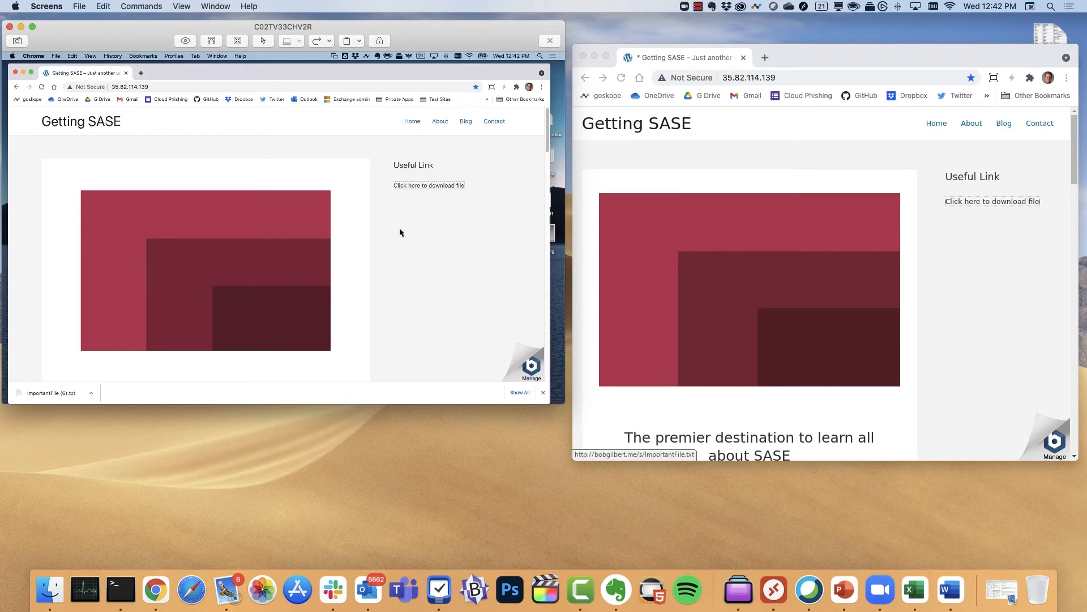
{"action": "right_click", "coordinate": [359, 225]}
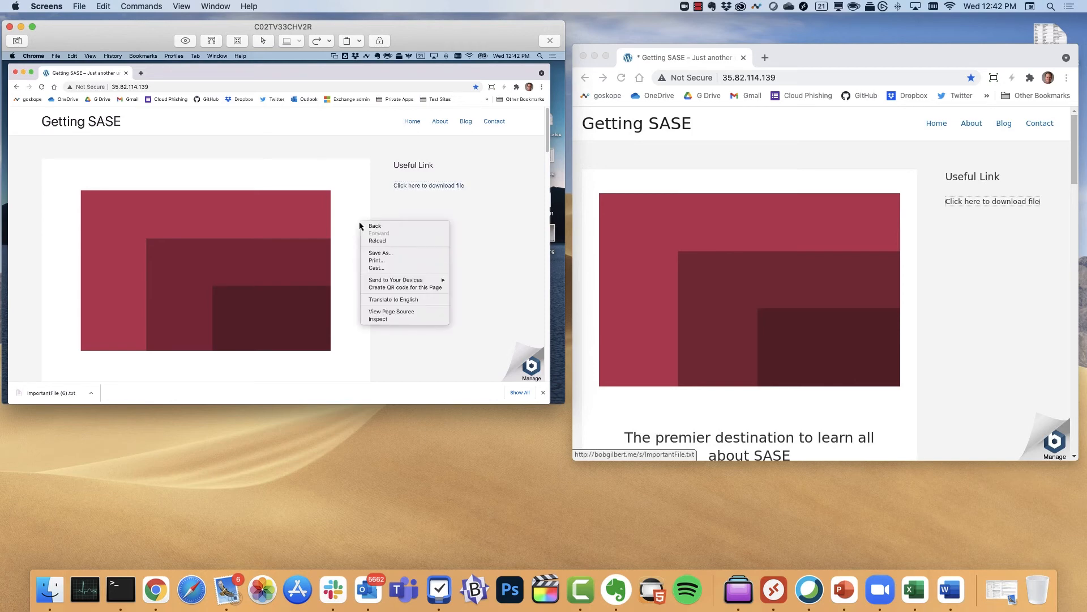
{"action": "mouse_move", "coordinate": [392, 261]}
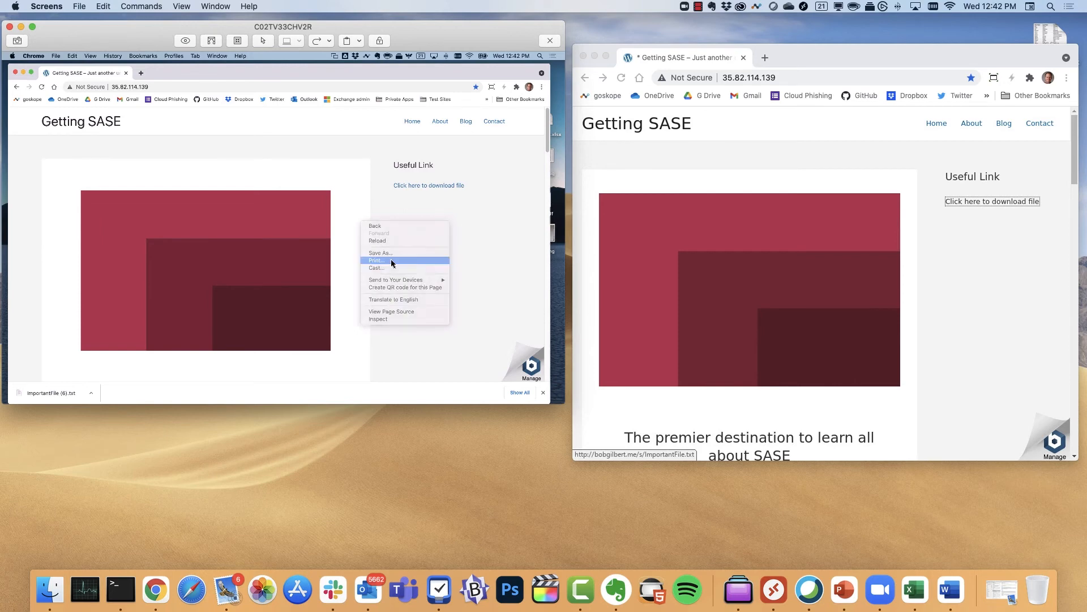
{"action": "left_click", "coordinate": [375, 260]}
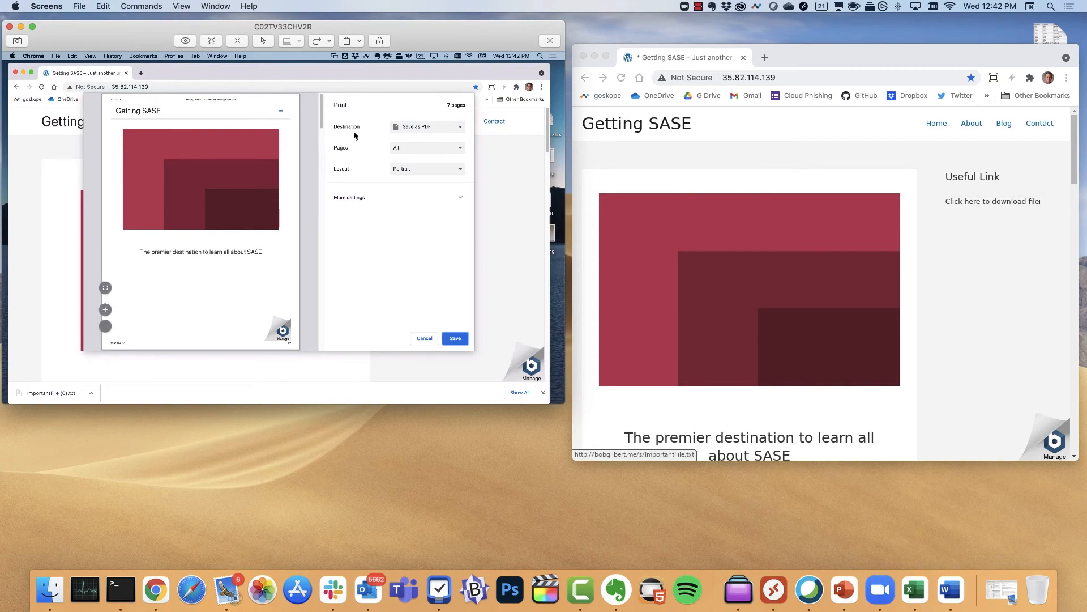
{"action": "scroll", "scroll_direction": "down", "scroll_amount": 3}
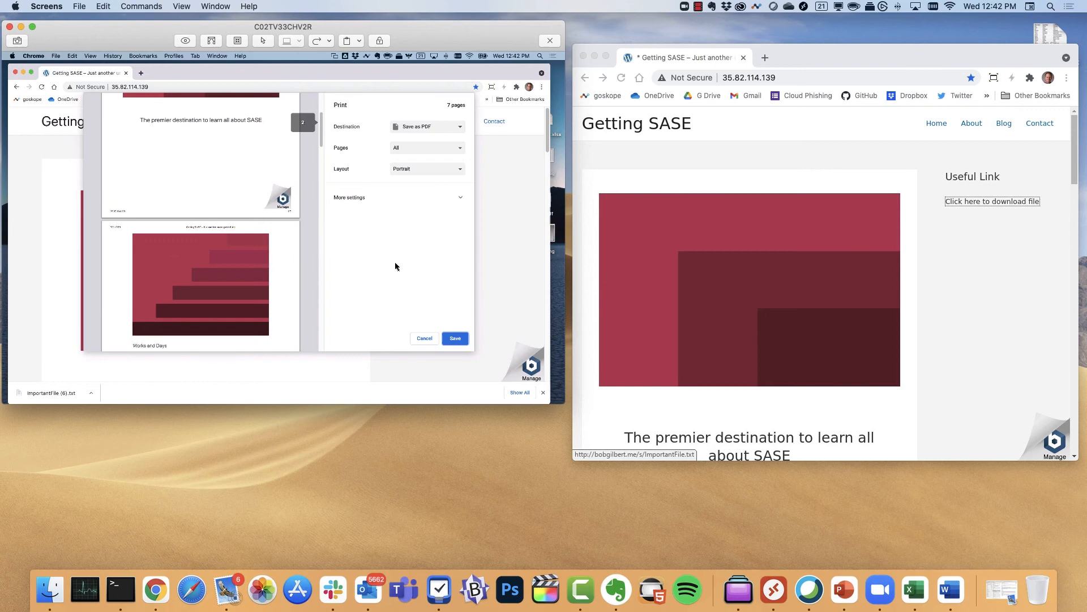
{"action": "left_click", "coordinate": [424, 338]}
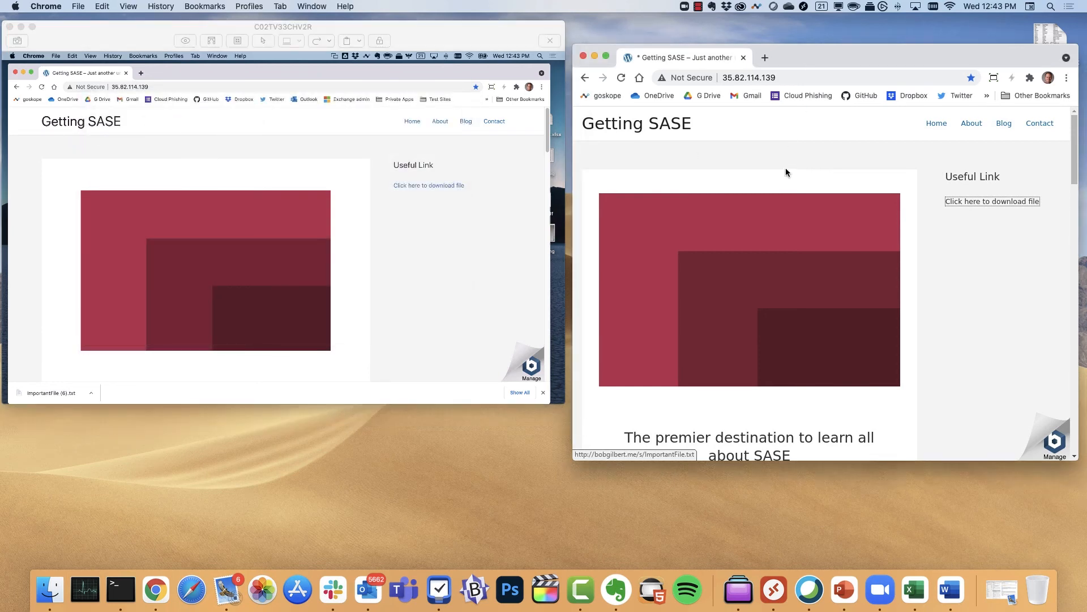
{"action": "mouse_move", "coordinate": [839, 178]}
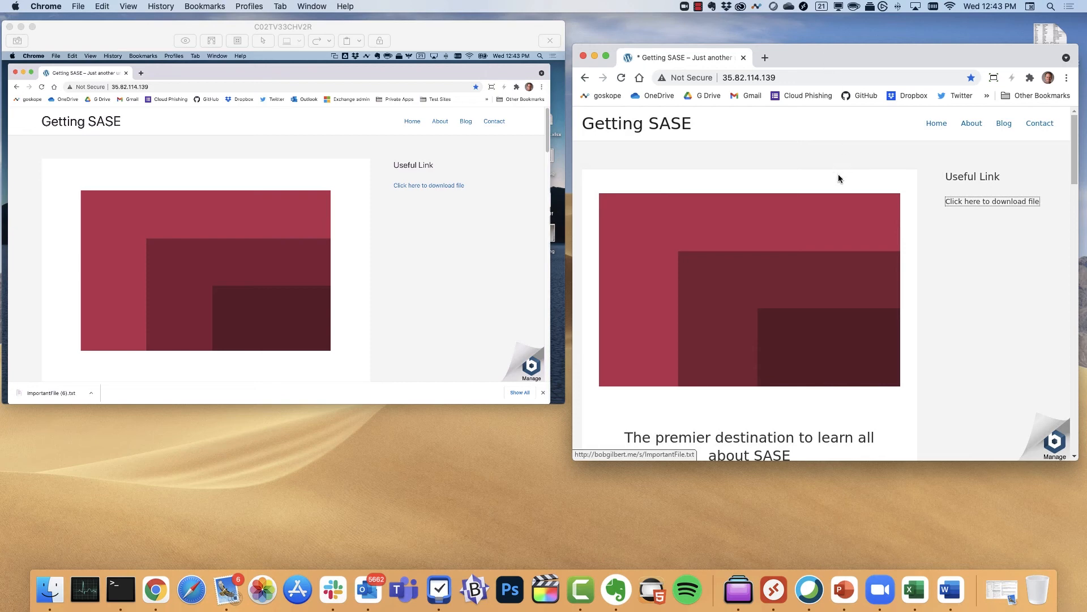
{"action": "right_click", "coordinate": [840, 179]}
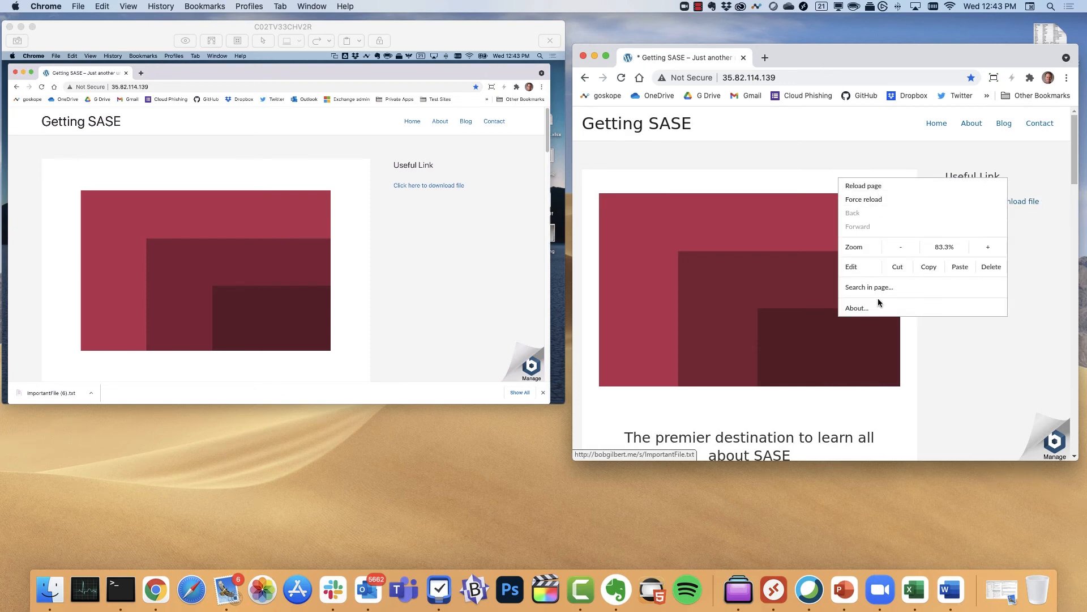
{"action": "mouse_move", "coordinate": [887, 186]}
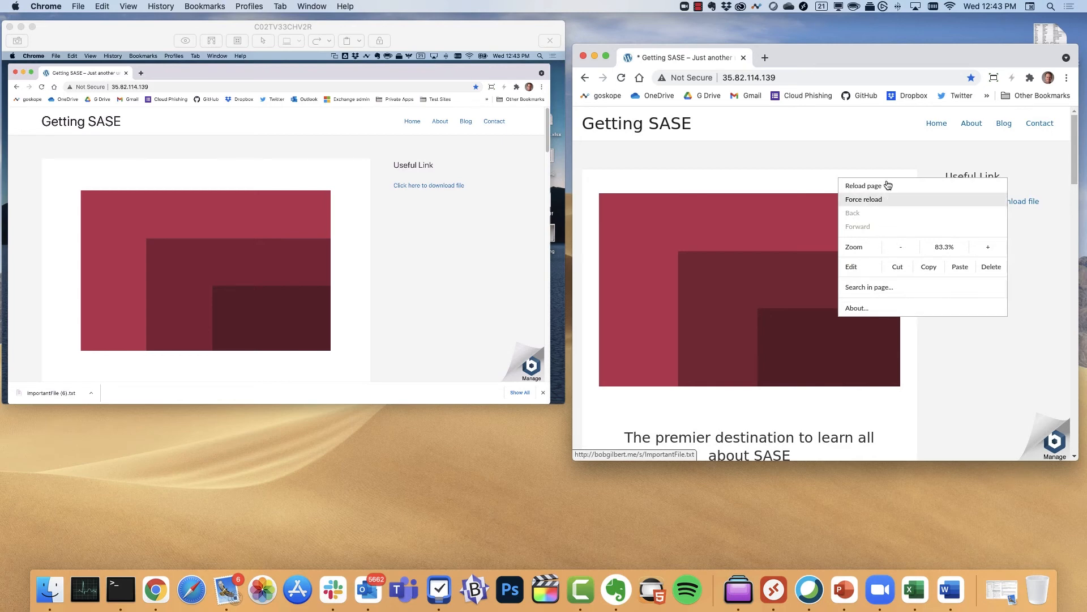
{"action": "mouse_move", "coordinate": [803, 162]}
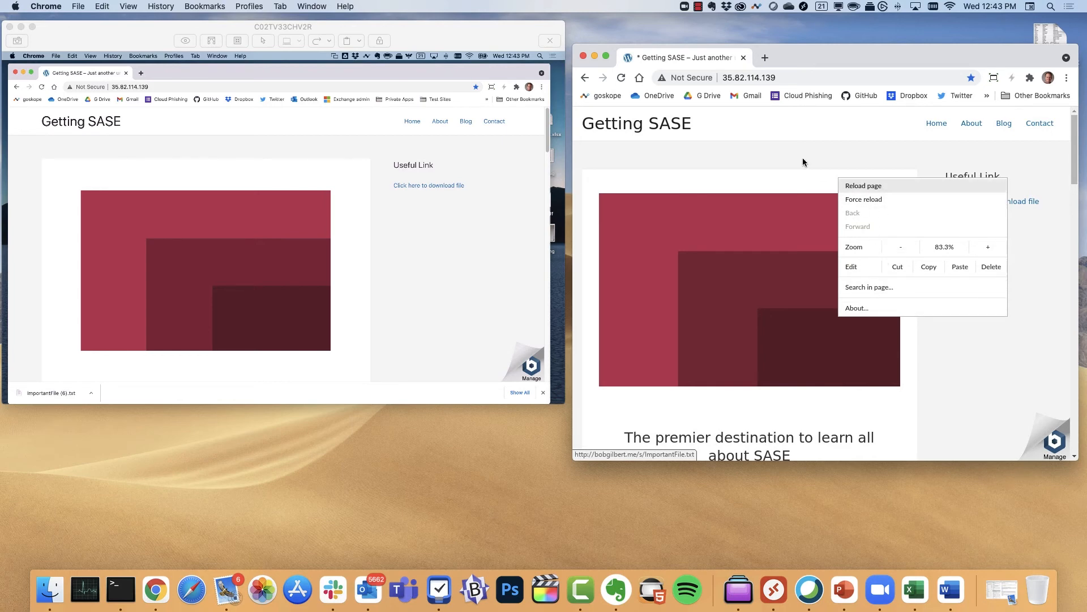
{"action": "left_click", "coordinate": [802, 181]}
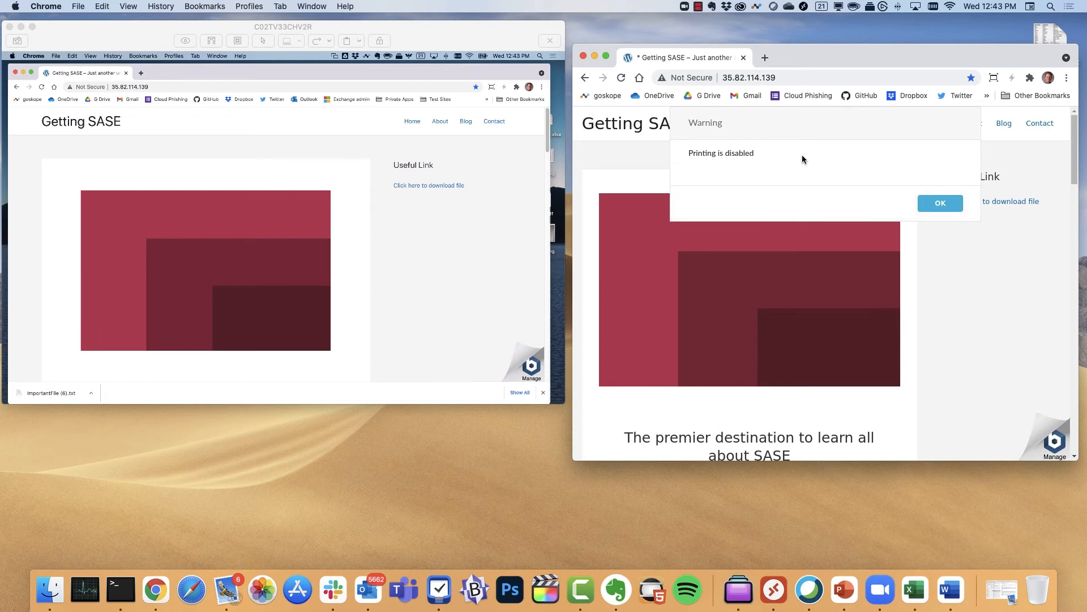
{"action": "mouse_move", "coordinate": [918, 203]}
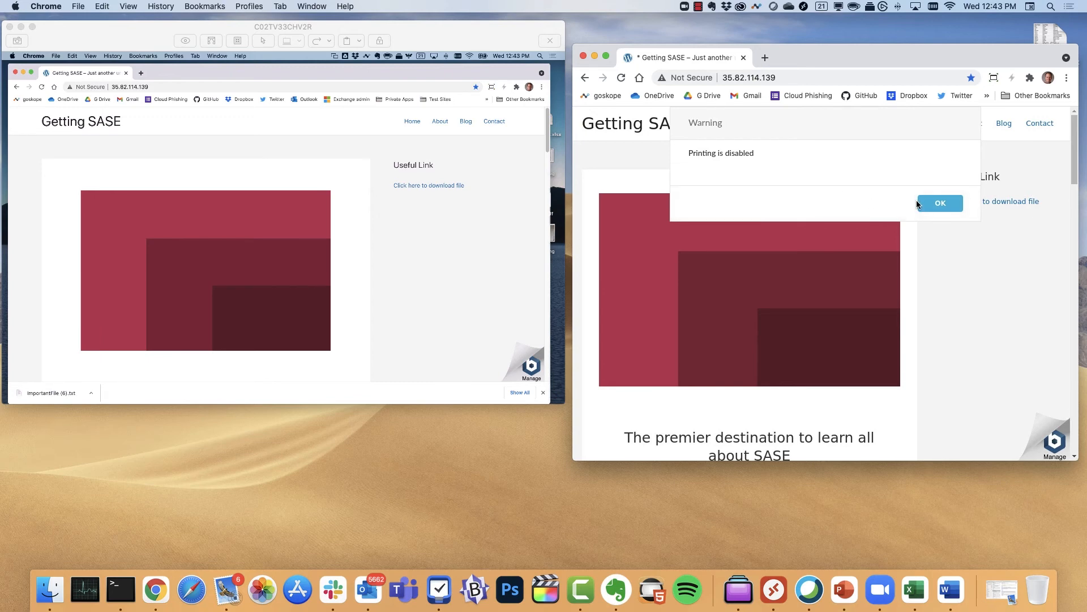
{"action": "left_click", "coordinate": [940, 203]}
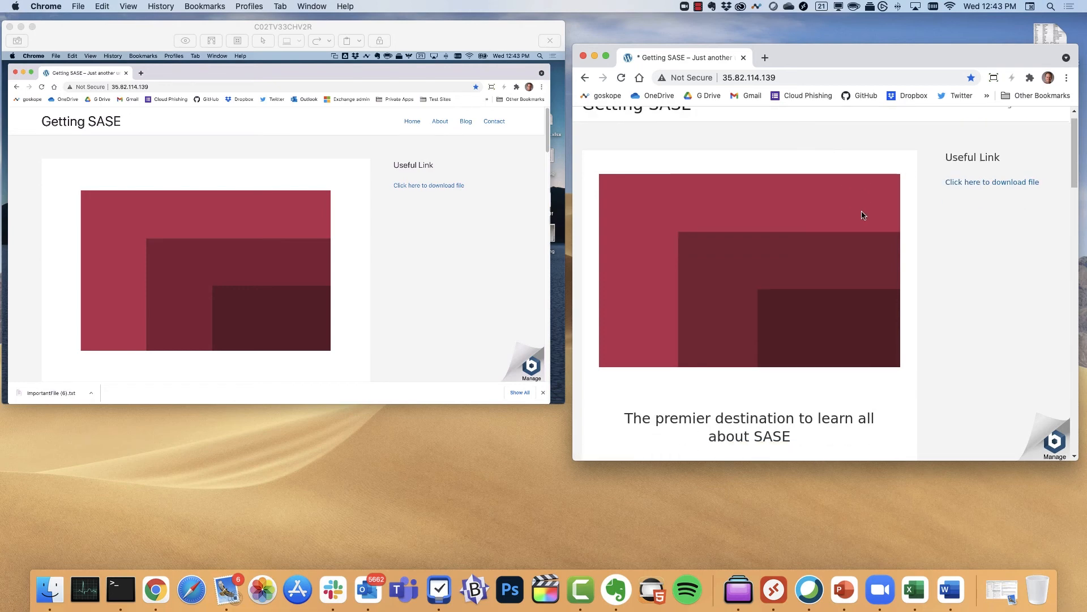
{"action": "scroll", "scroll_direction": "down", "scroll_amount": 3}
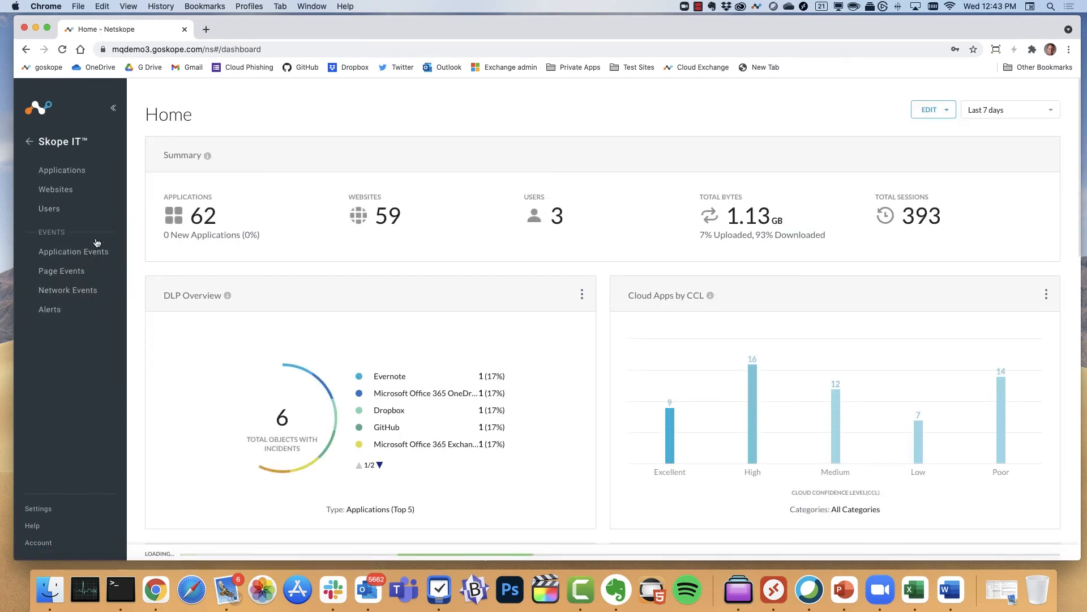
{"action": "mouse_move", "coordinate": [73, 274]}
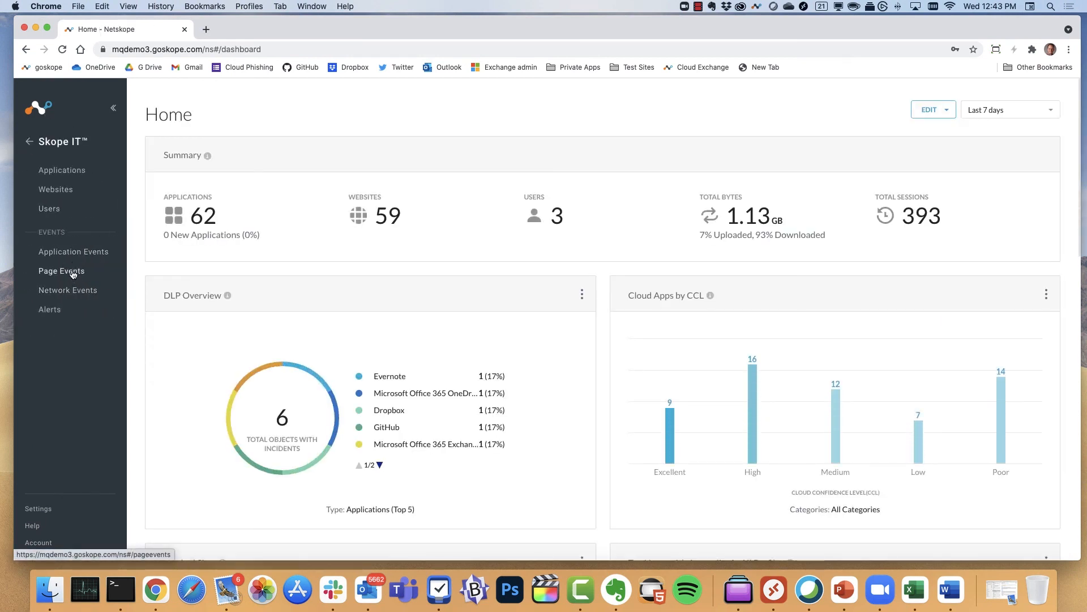
- Filter Page Events with the saved bwin filter, then review and close one event's details
{"action": "left_click", "coordinate": [62, 270]}
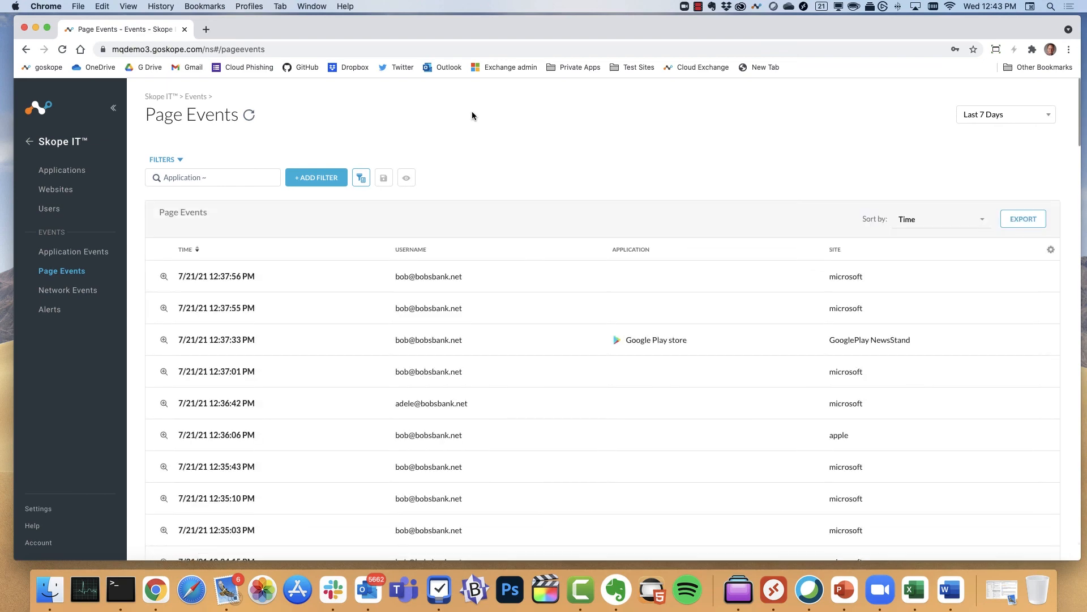
{"action": "mouse_move", "coordinate": [300, 195]}
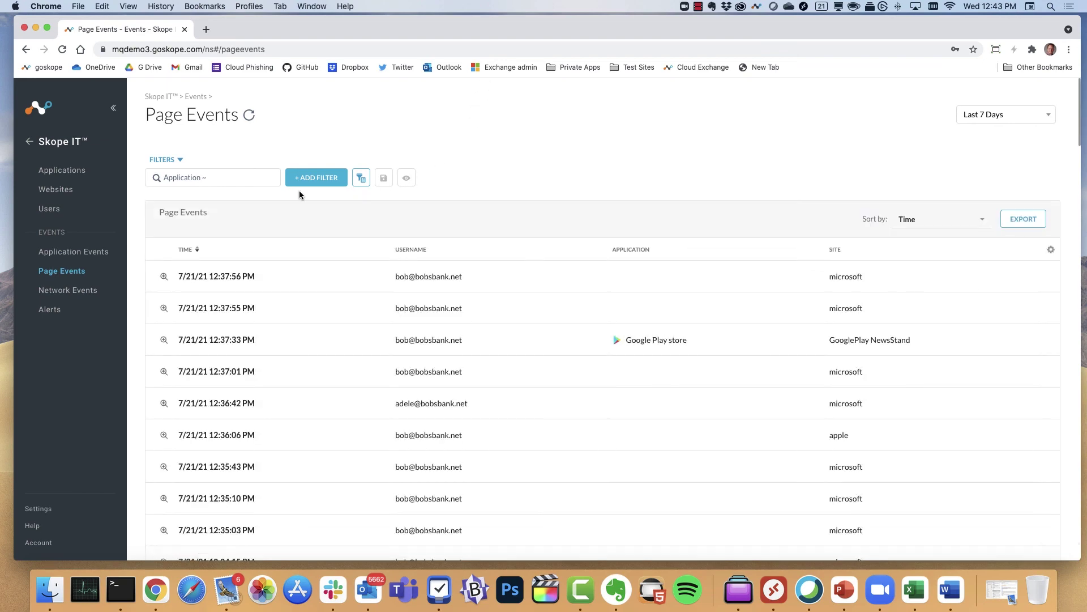
{"action": "left_click", "coordinate": [384, 178]}
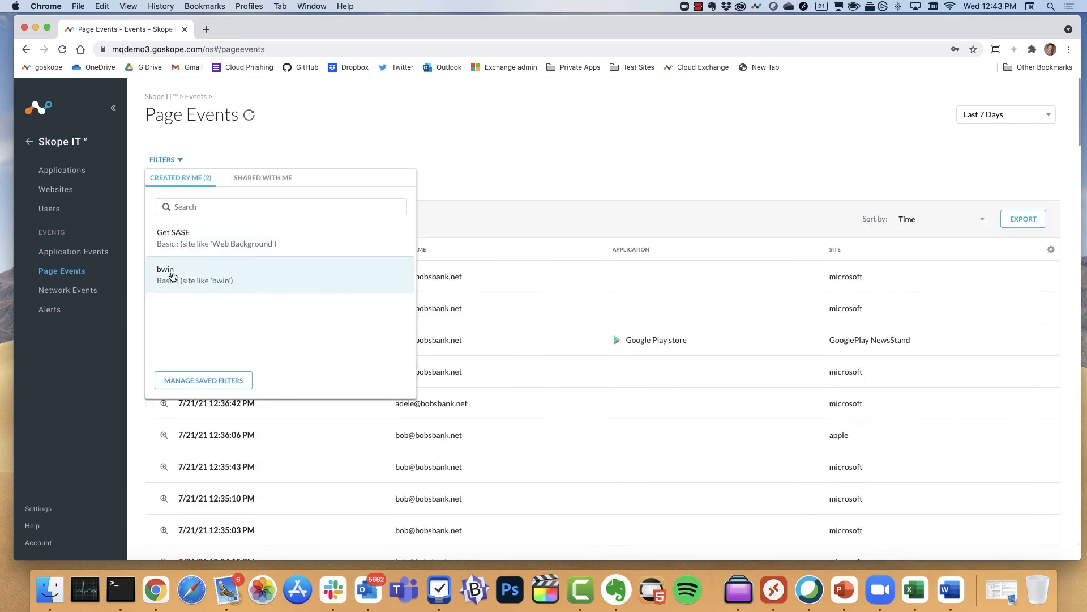
{"action": "left_click", "coordinate": [166, 274]}
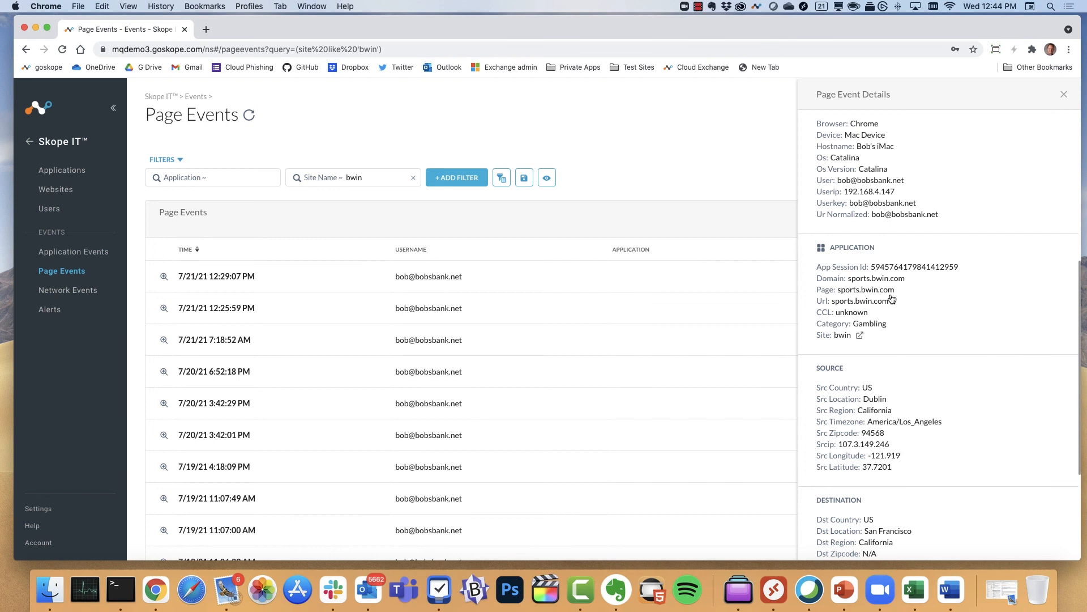
{"action": "mouse_move", "coordinate": [889, 290]}
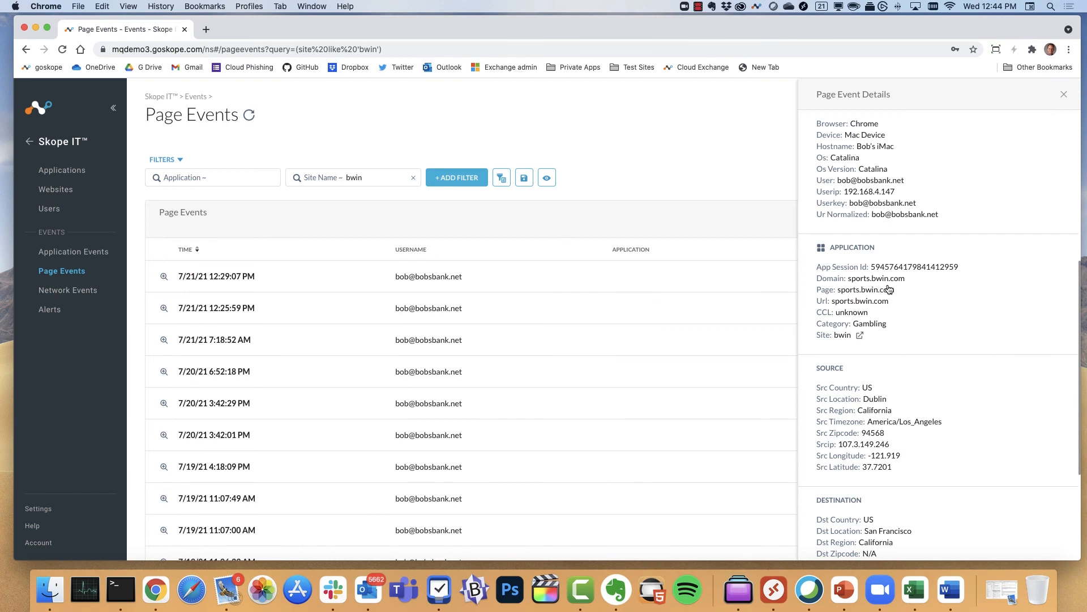
{"action": "mouse_move", "coordinate": [879, 331]}
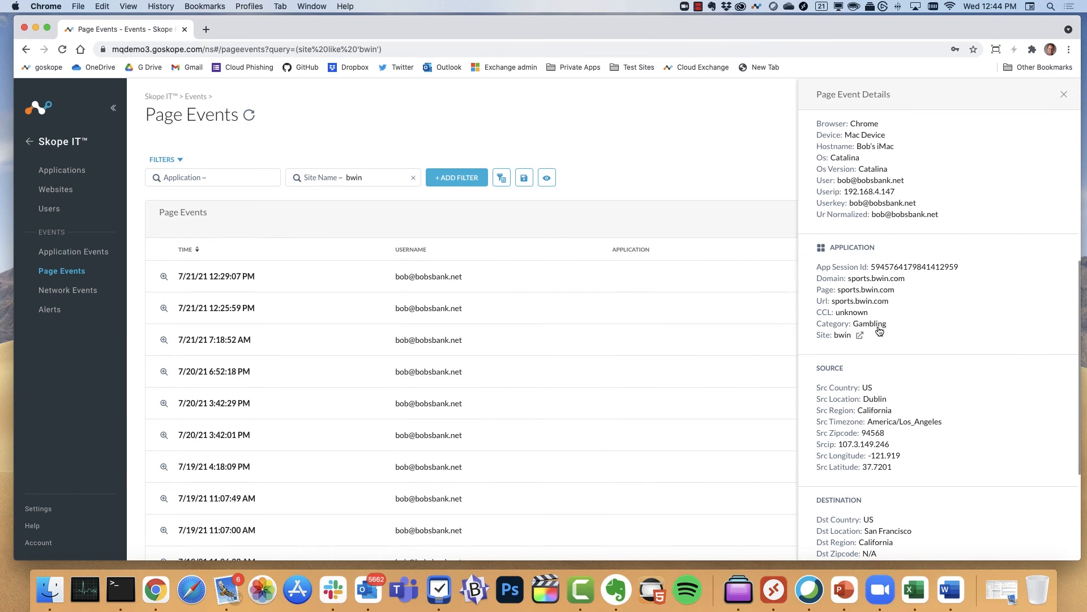
{"action": "scroll", "scroll_direction": "down", "scroll_amount": 3}
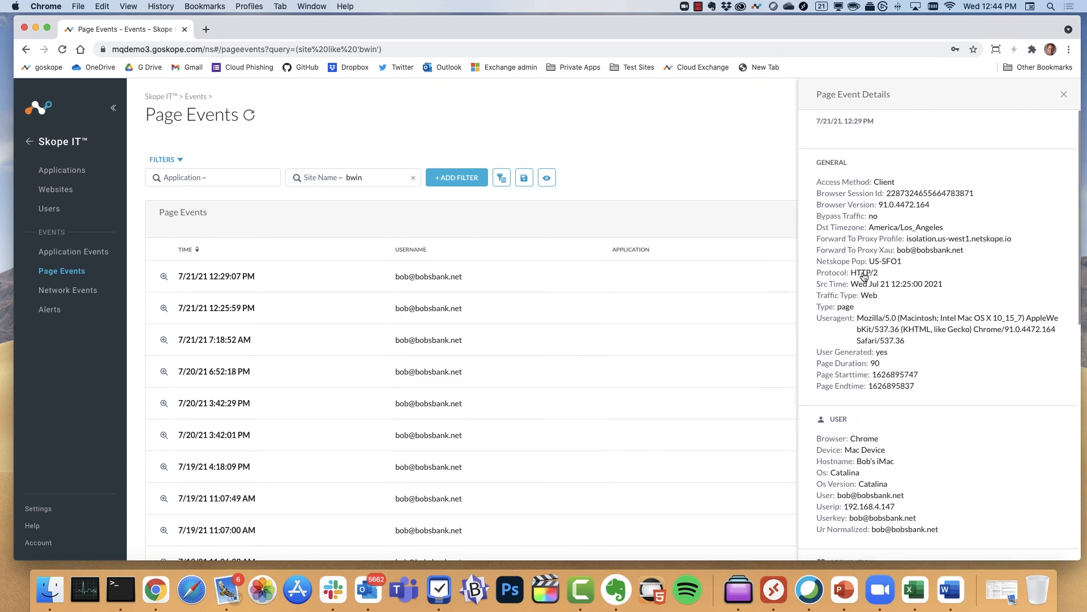
{"action": "mouse_move", "coordinate": [938, 242]}
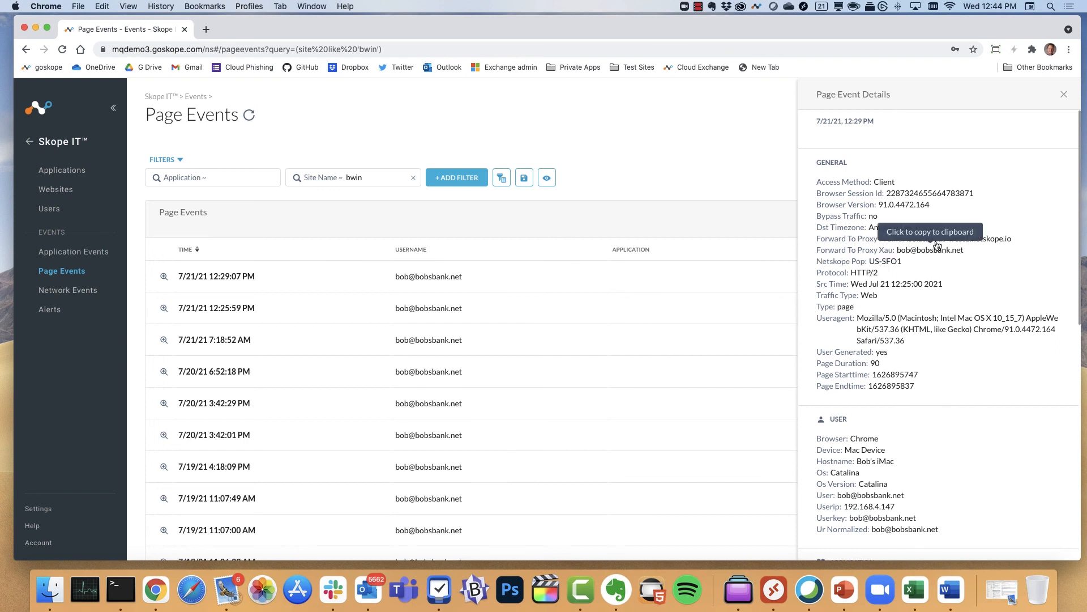
{"action": "mouse_move", "coordinate": [974, 247]}
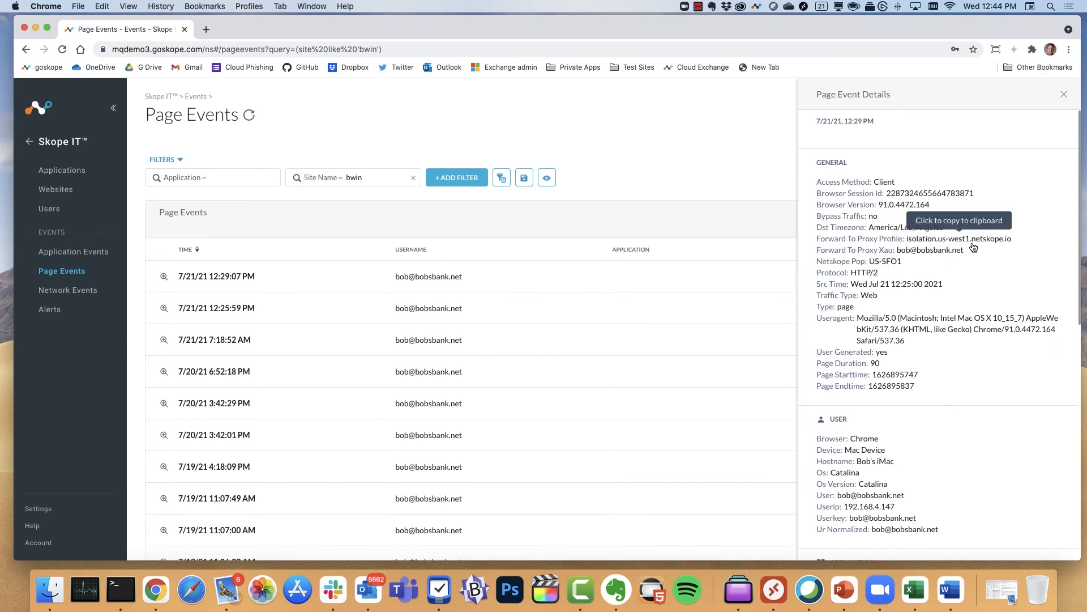
{"action": "scroll", "scroll_direction": "down", "scroll_amount": 3}
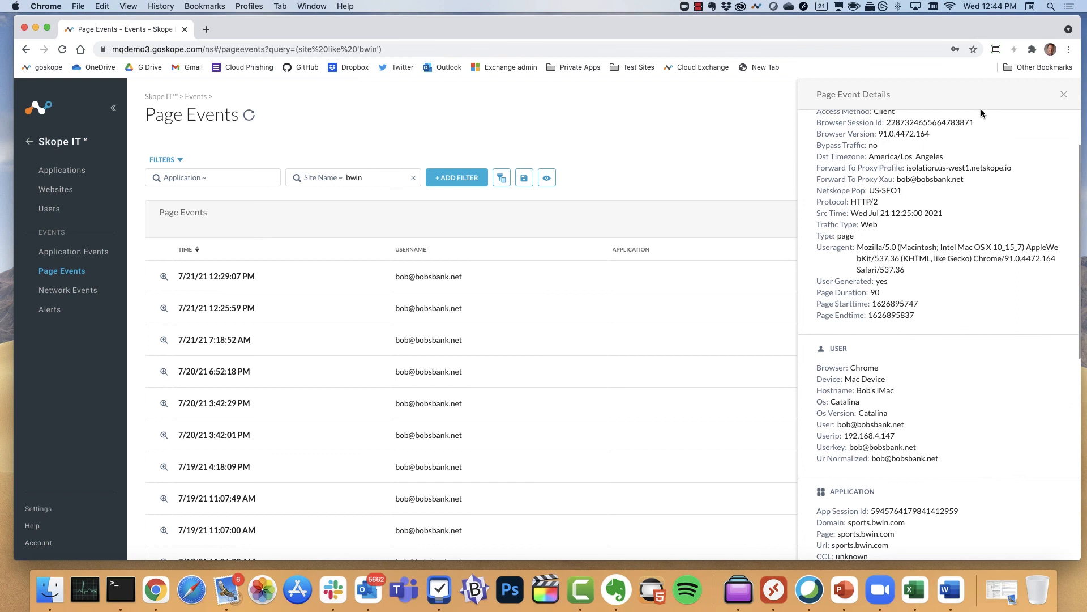
{"action": "left_click", "coordinate": [1064, 94]}
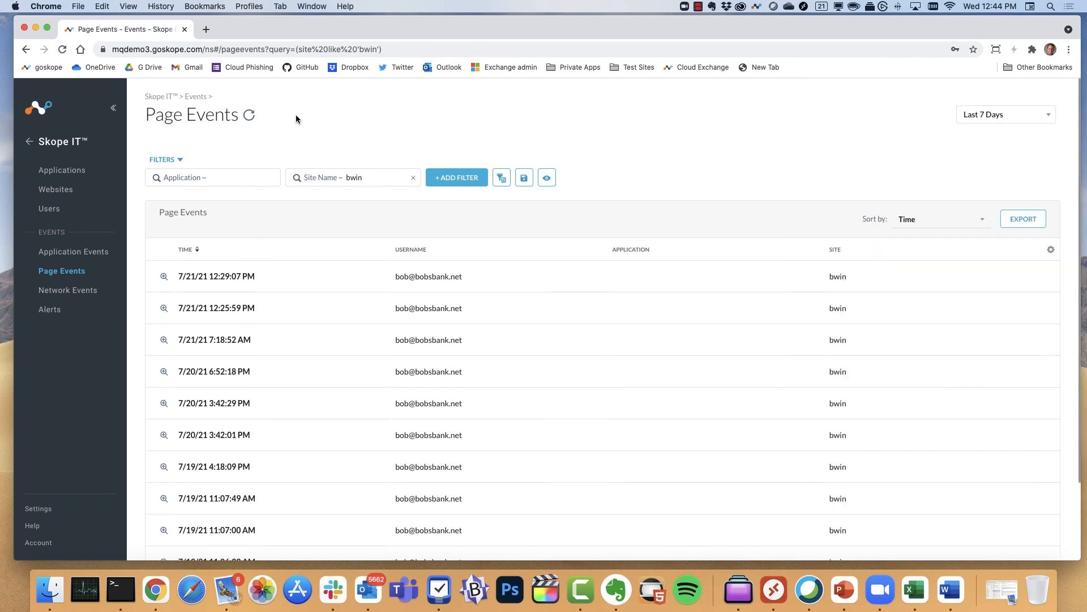